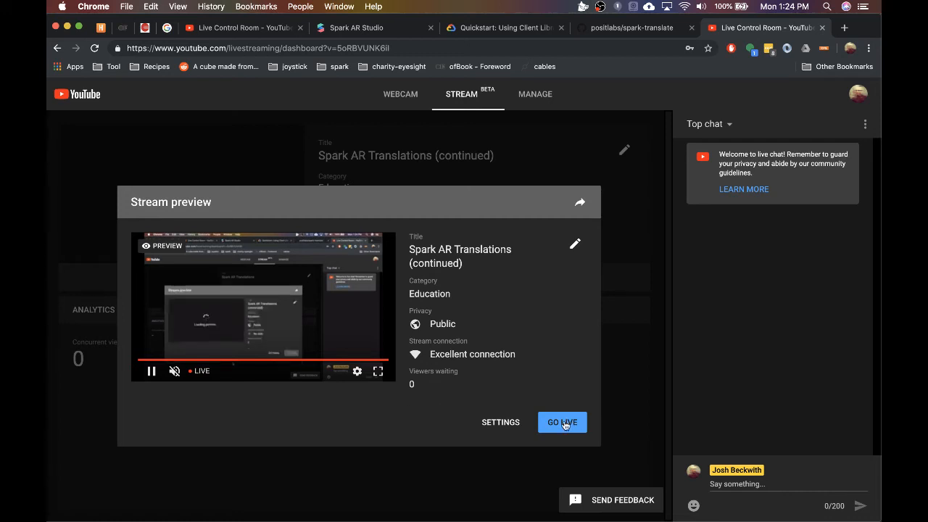
- Go live with the 'Spark AR Translations (continued)' YouTube stream
click(562, 422)
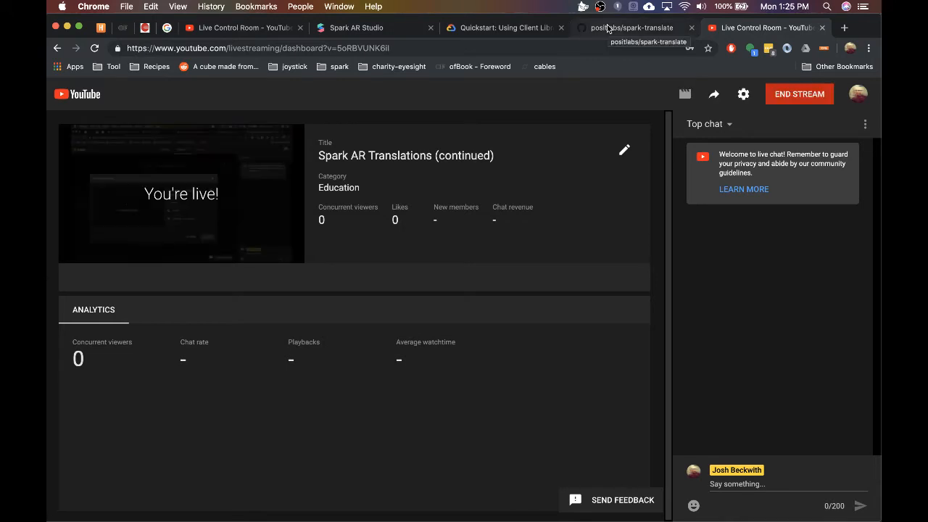
- Review the spark-translate GitHub repo and the Node.js Translation quickstart sample, then return to server.js
click(630, 28)
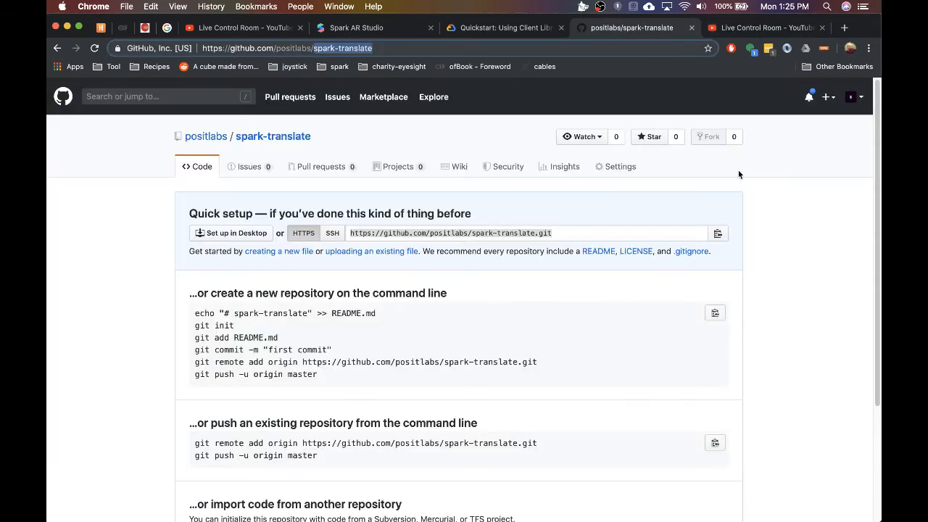
mouse_move(522, 497)
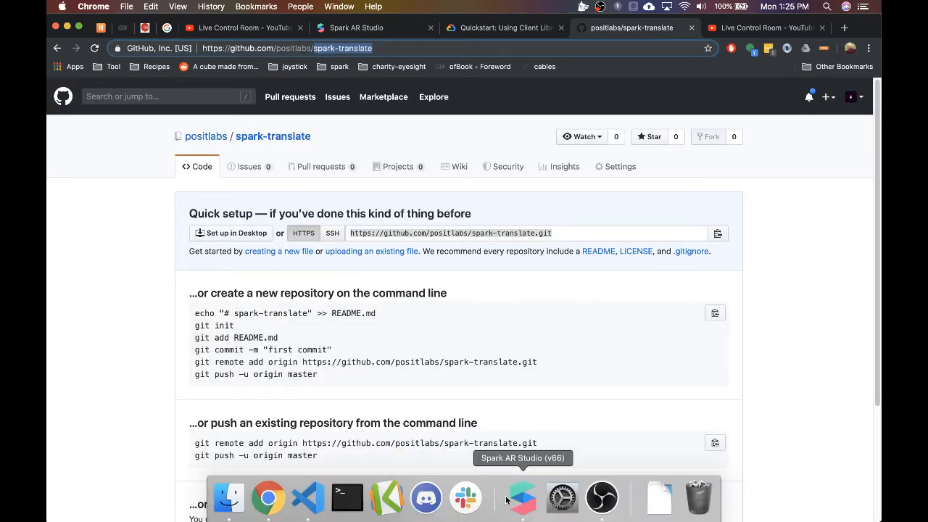
click(307, 498)
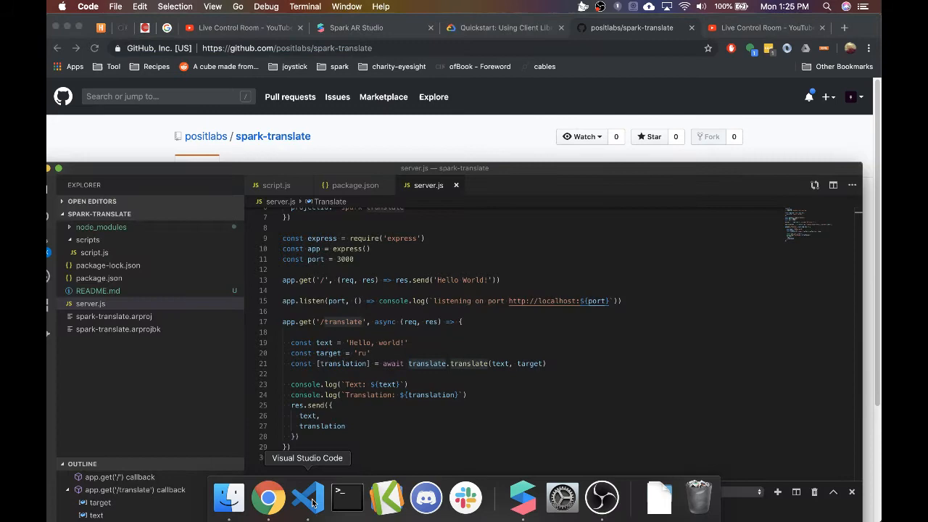
click(267, 497)
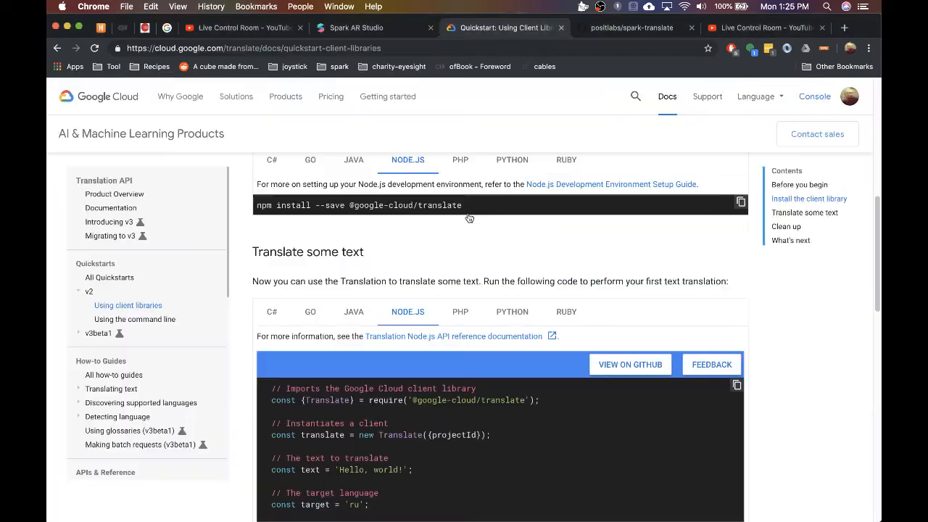
scroll(down, 3)
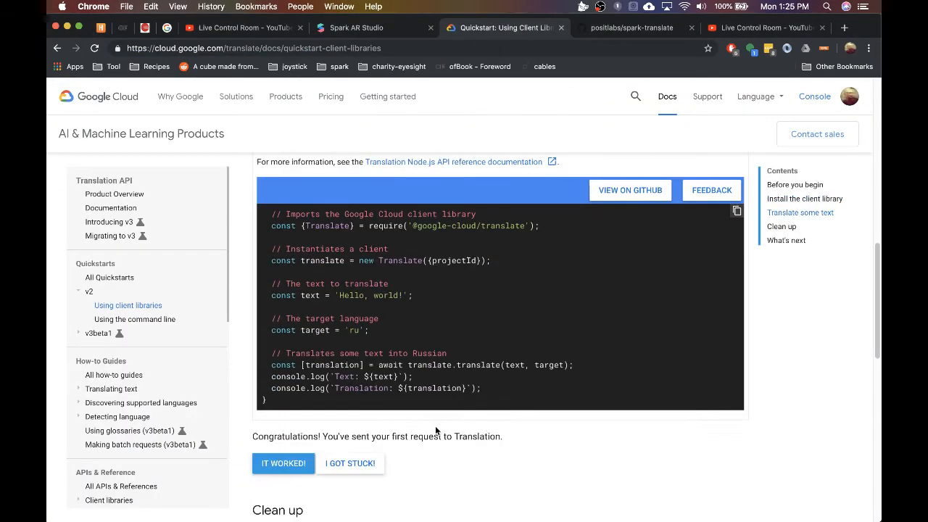
mouse_move(385, 499)
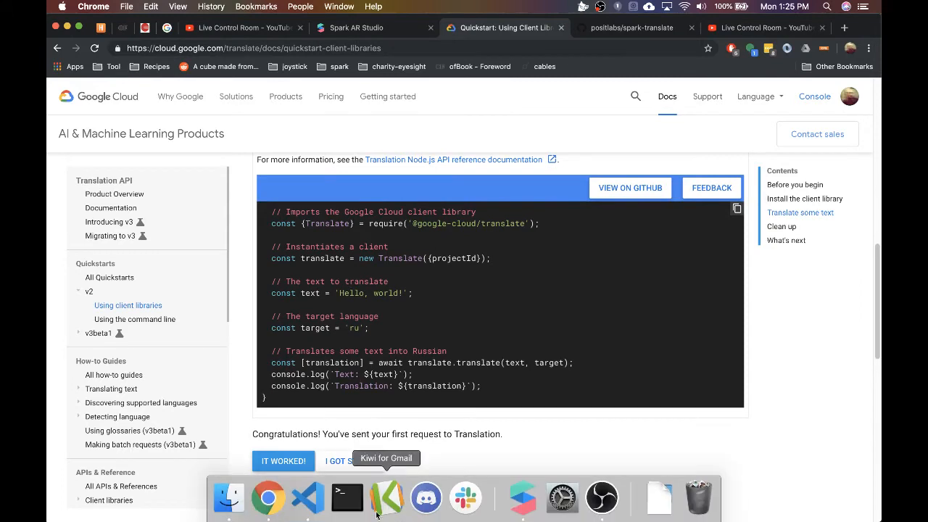
click(307, 499)
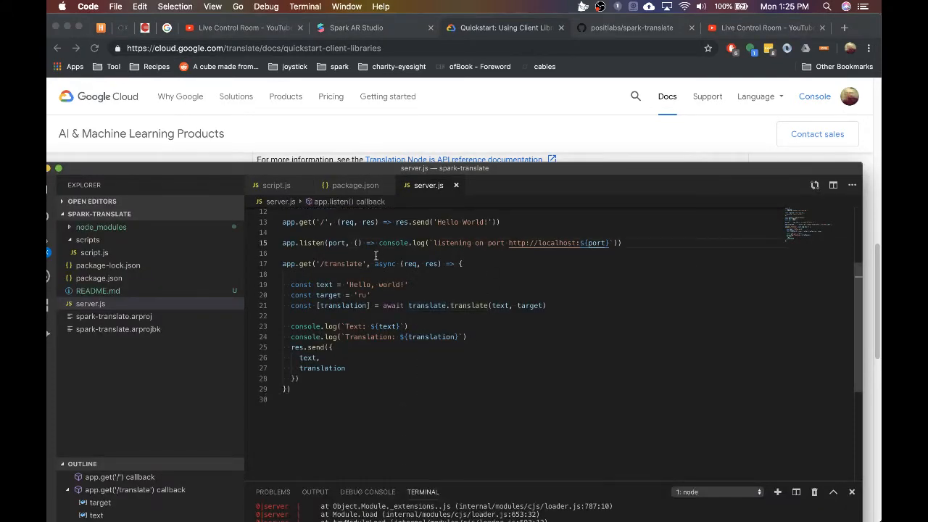
- Add console.log(req.query) inside the /translate route handler in server.js
double_click(344, 264)
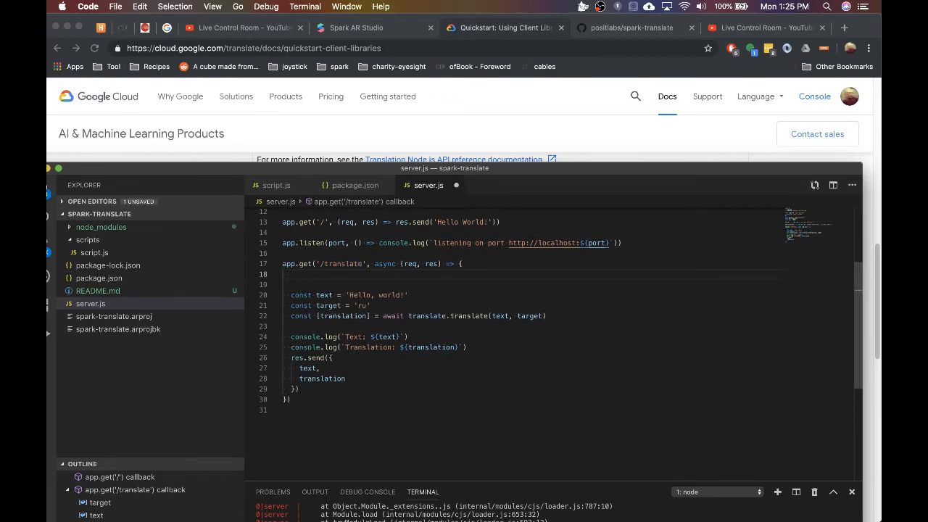
text(console.log)
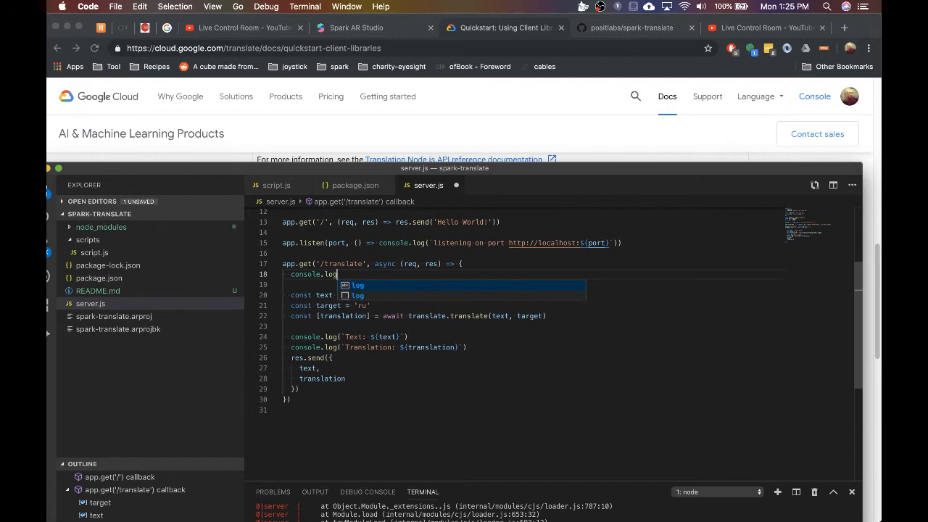
text((req.para)
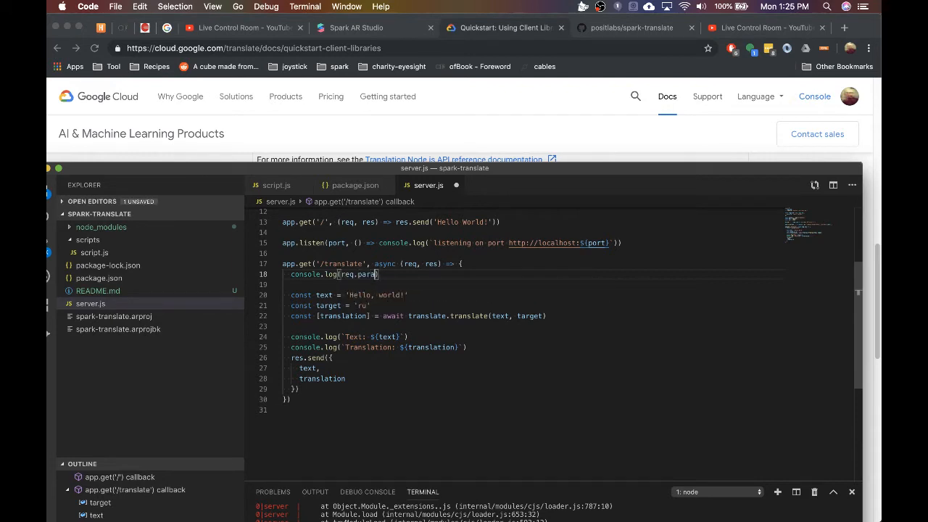
text(ms))
text(const {)
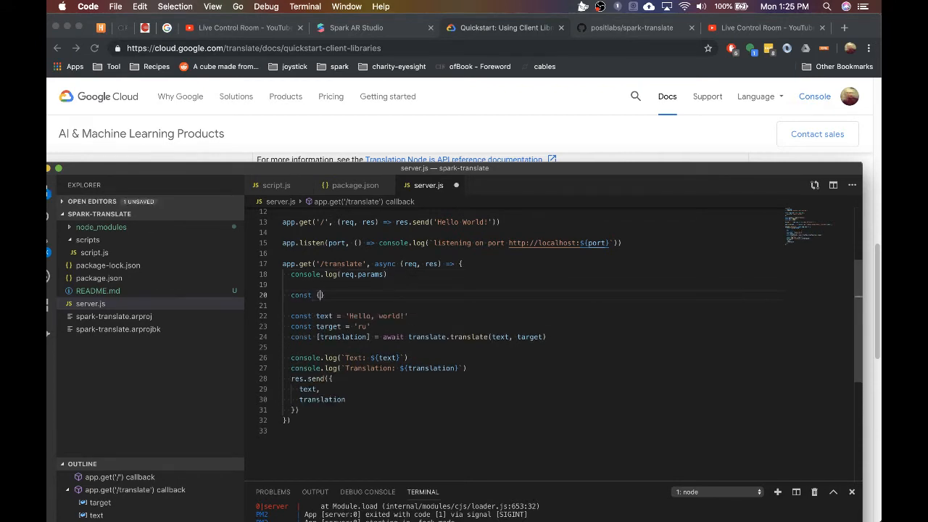
- Draft a commented const { text, lang } = req.query destructuring line
text({)
click(336, 274)
text(query)
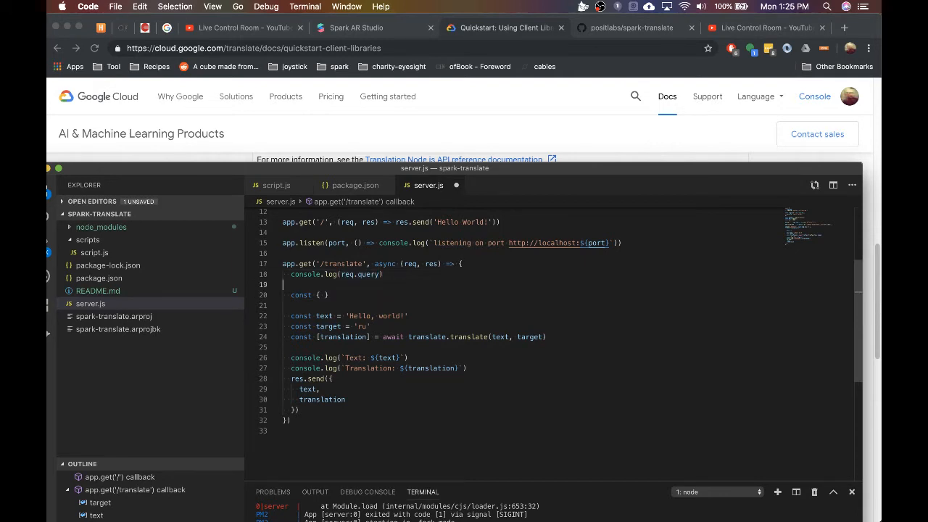
text(= req.query)
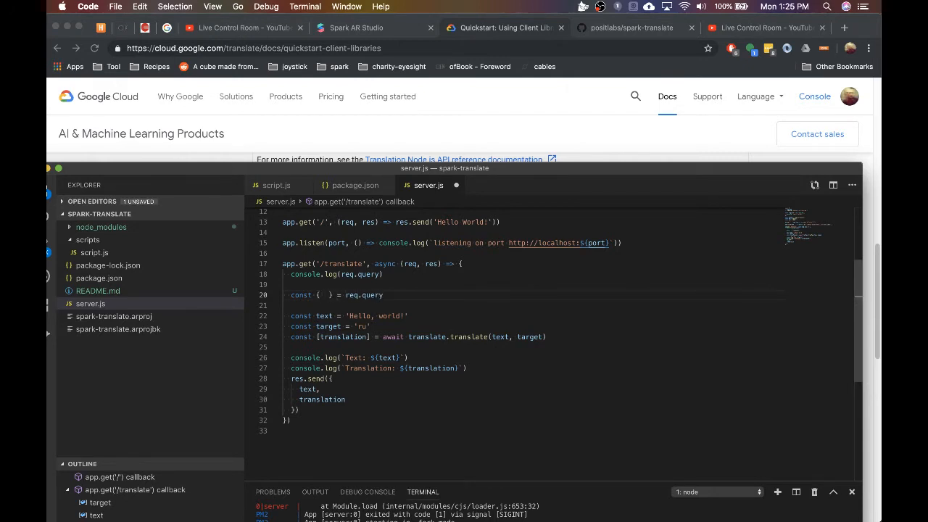
text(text,)
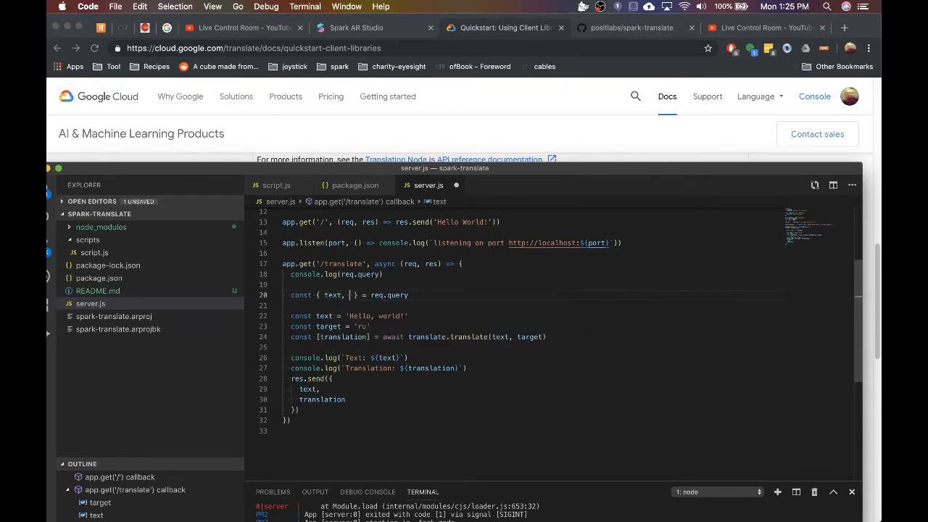
text(lang)
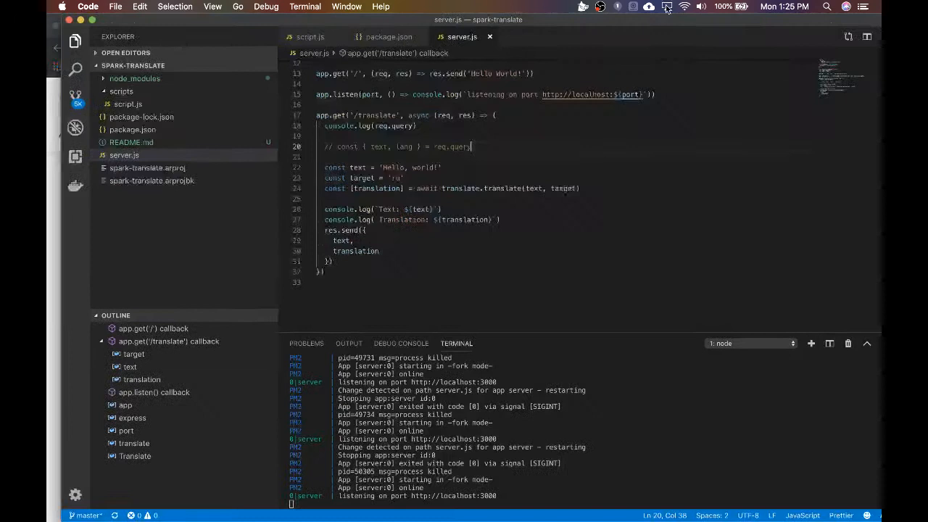
- Change the hard-coded language in script.js from 'fr' to 'es'
click(539, 157)
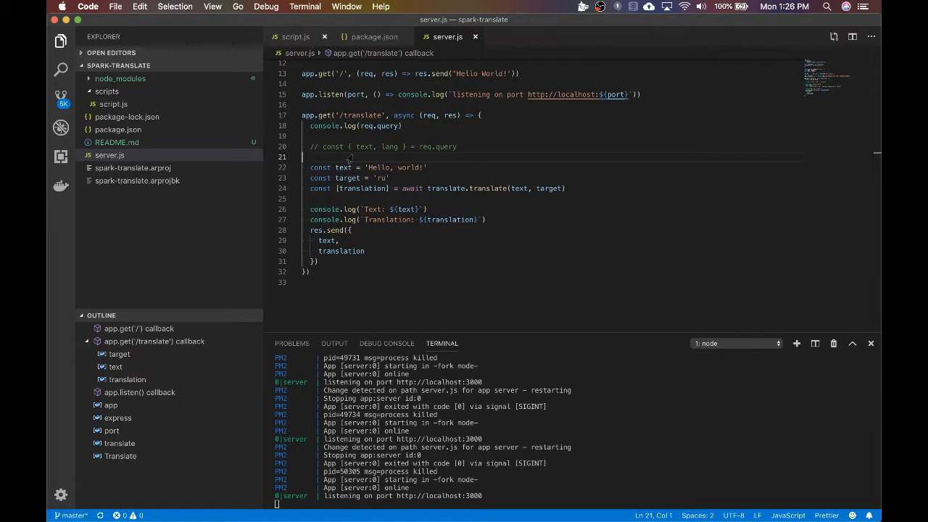
click(295, 38)
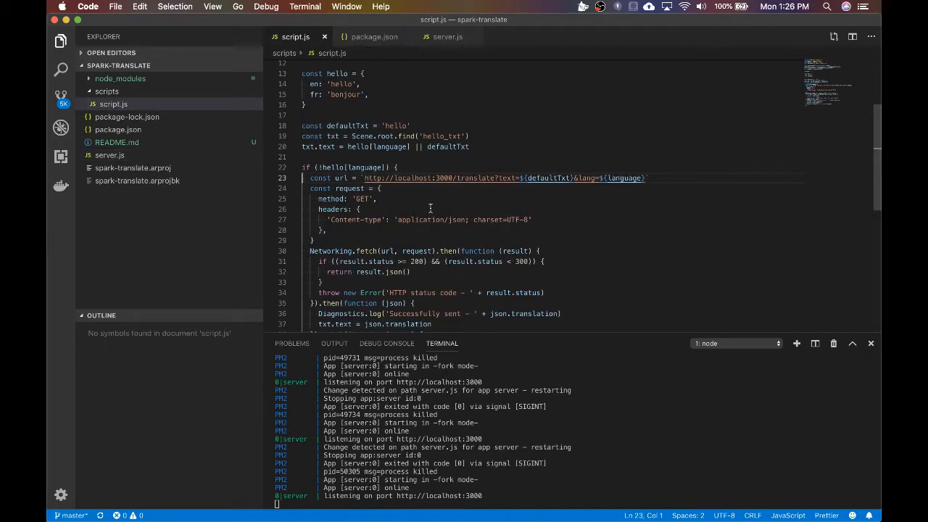
scroll(up, 3)
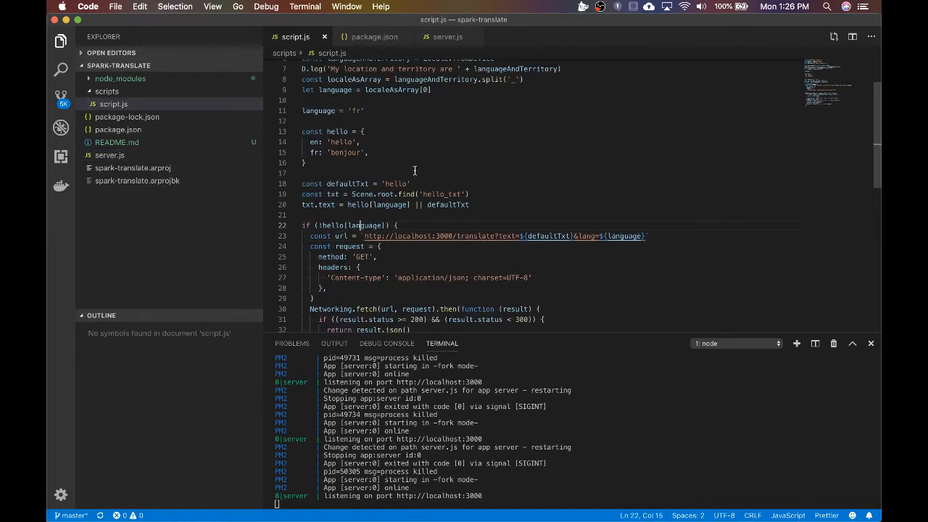
double_click(356, 110)
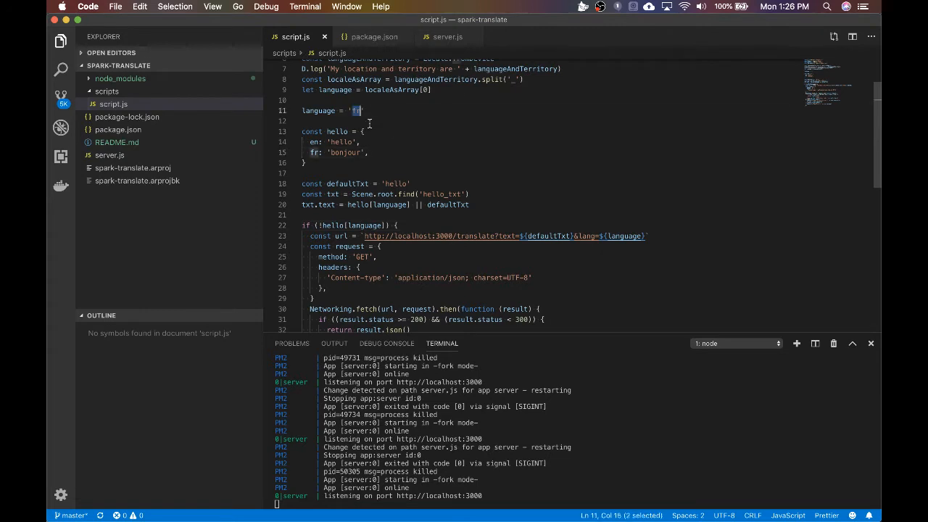
text(es)
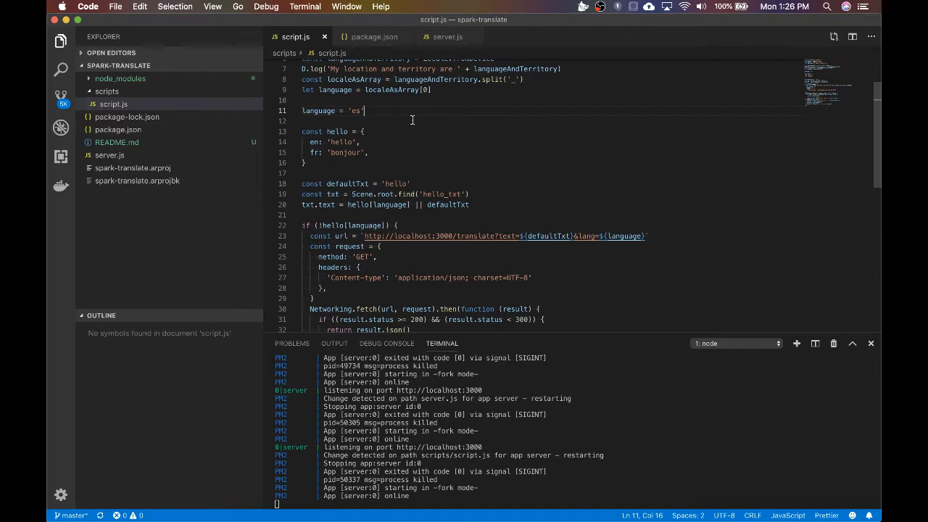
- Review the hello greetings object and the dev server restart messages in the terminal
drag(301, 130, 305, 162)
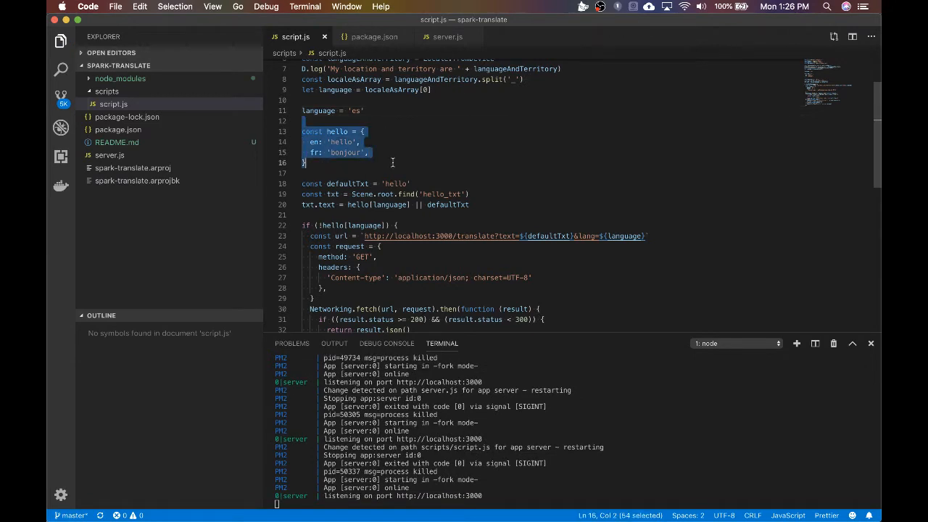
click(423, 276)
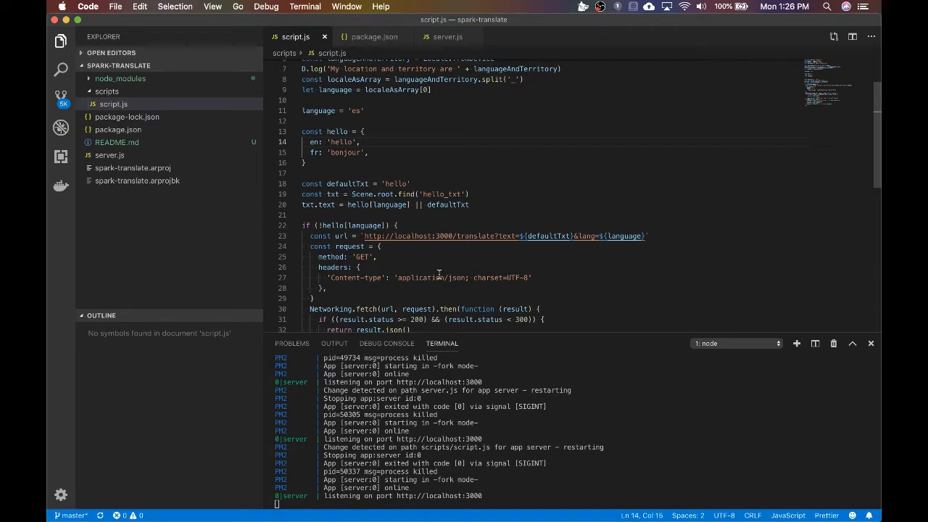
scroll(down, 3)
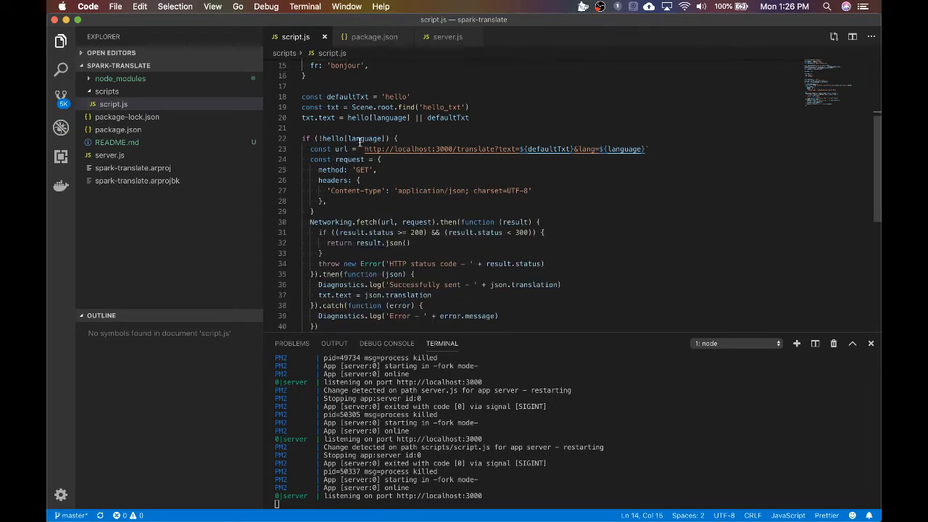
drag(303, 149, 408, 244)
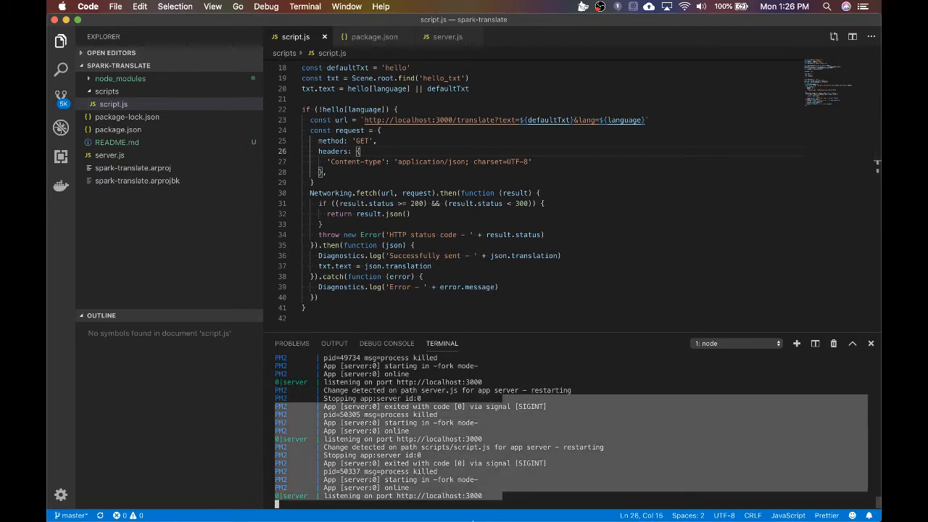
mouse_move(521, 499)
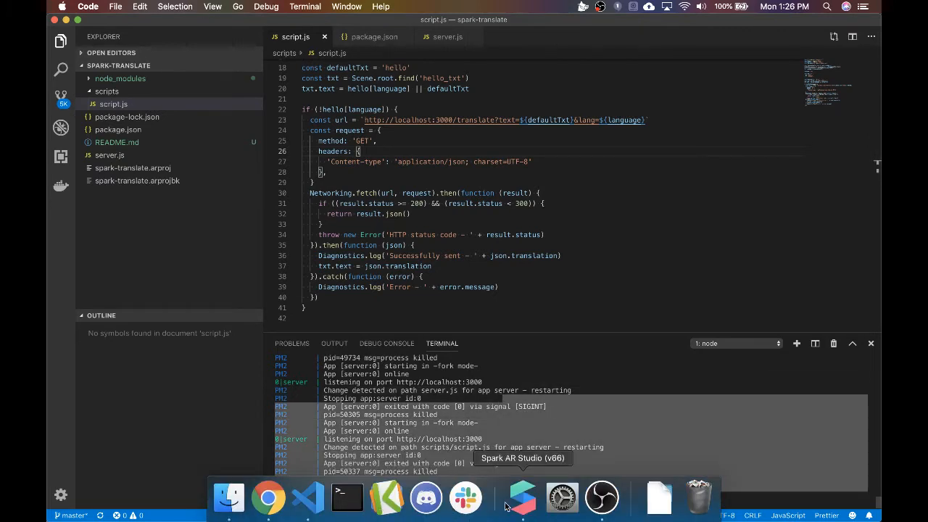
- Select hello_txt in Spark AR Studio and restart the effect so the preview resets to 'hello'
click(522, 497)
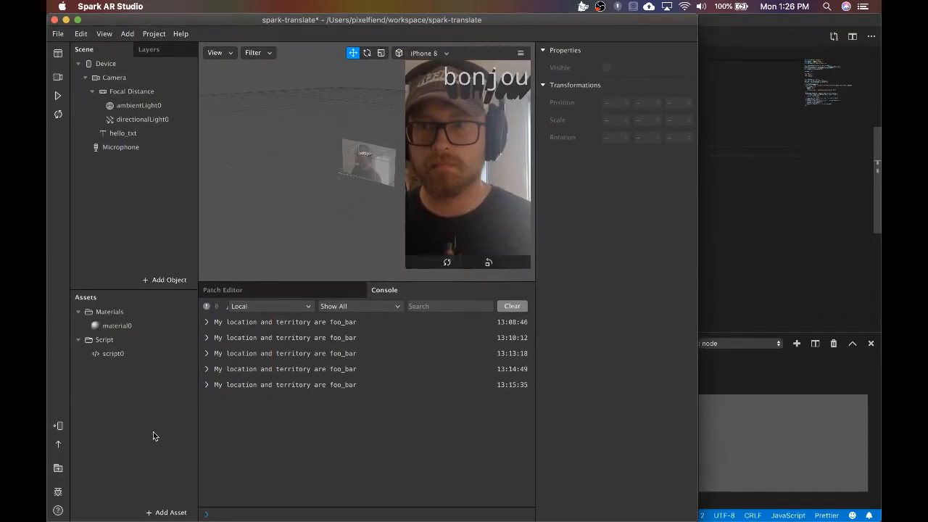
click(512, 304)
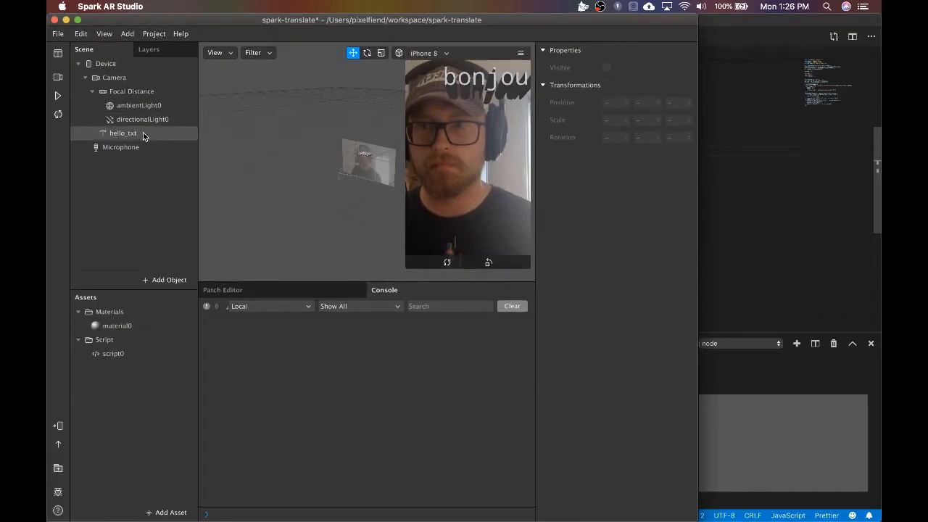
click(58, 95)
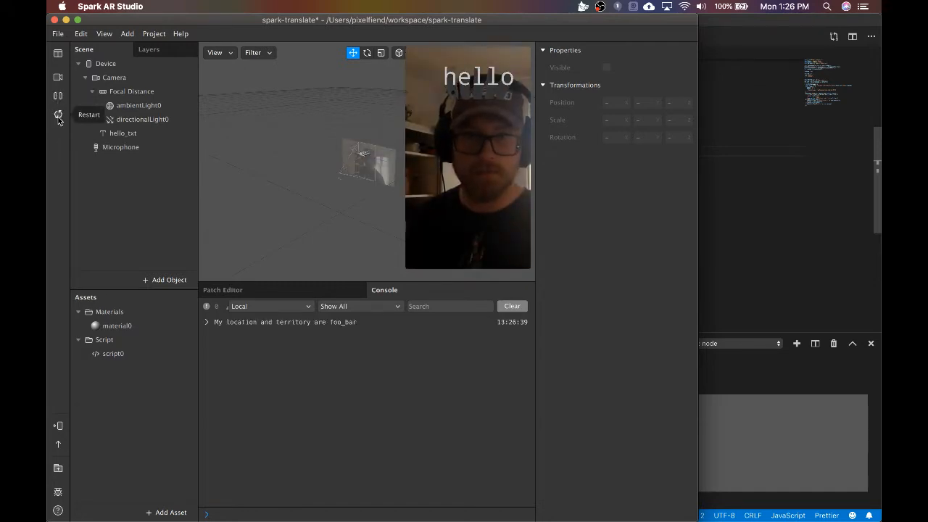
mouse_move(753, 245)
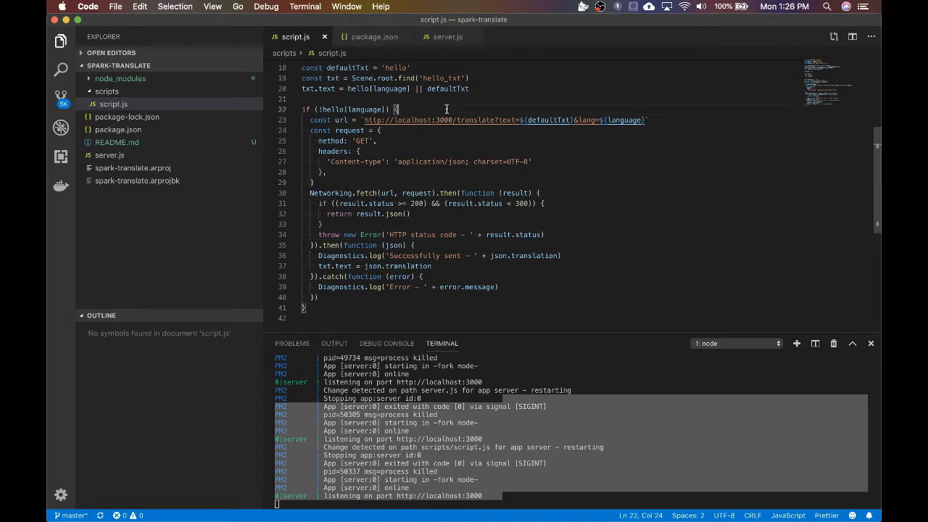
- Add D.log('translation needed') at the start of the if block in script.js
text(D)
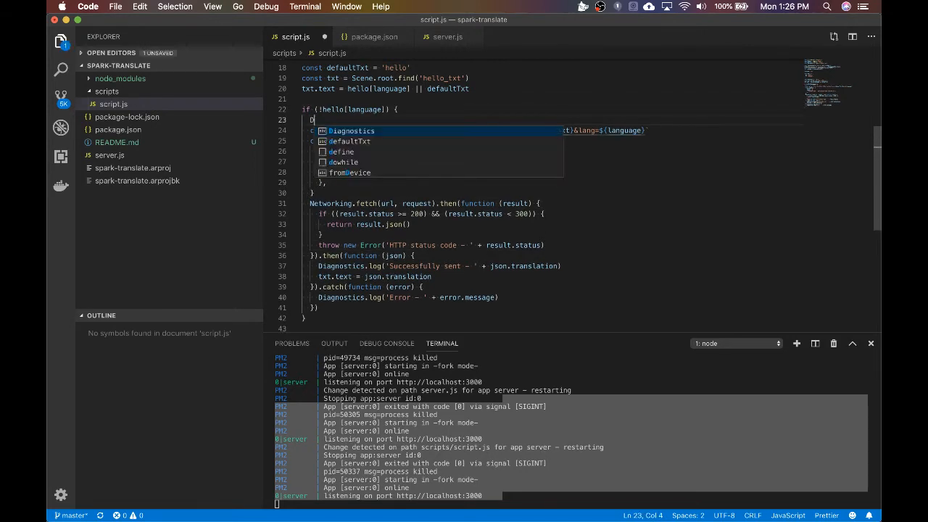
text(.log(')
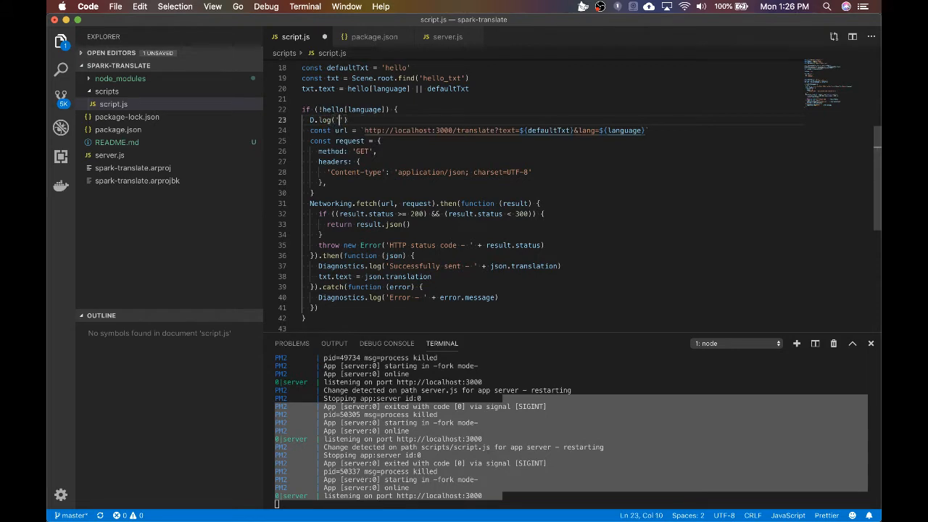
text(translatio)
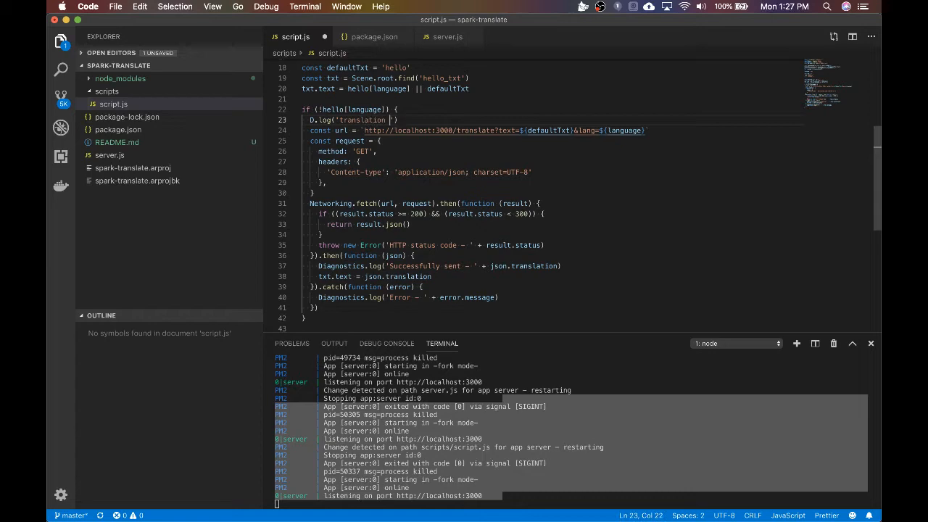
text(needed)
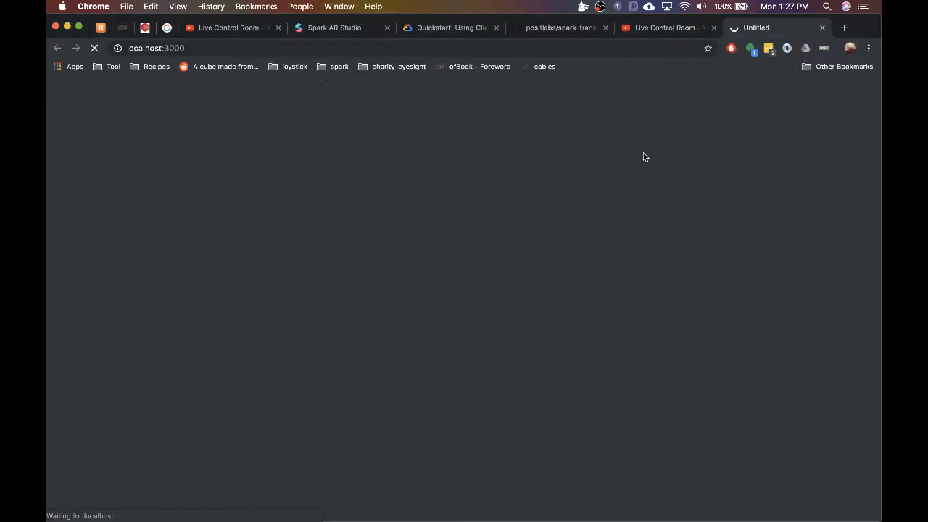
- Load localhost:3000 in Chrome so the server logs a translate request with text 'hello' and lang 'es'
click(307, 497)
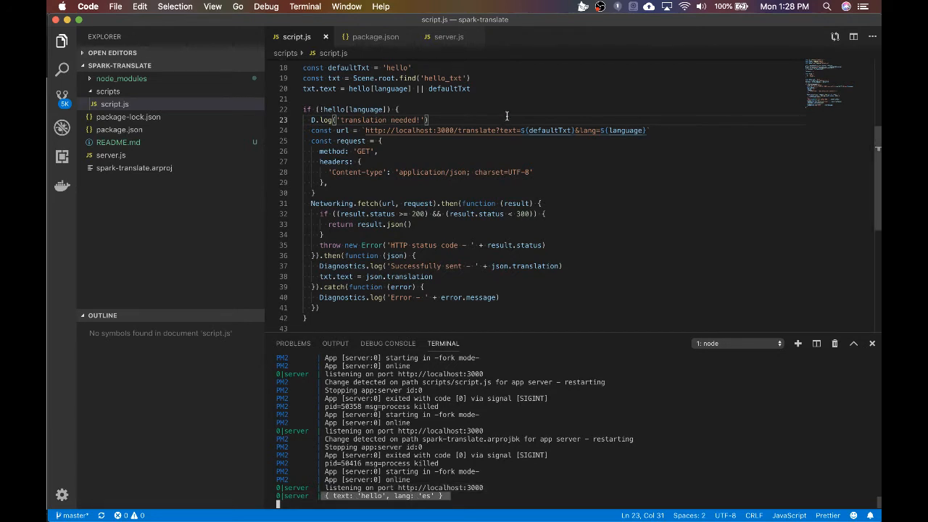
- Run gcloud init in a new VS Code terminal
scroll(up, 3)
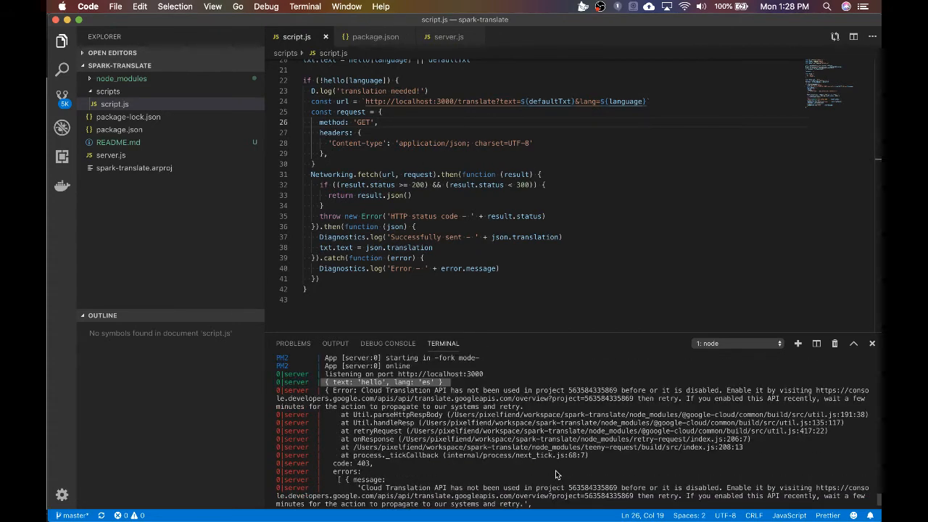
mouse_move(544, 393)
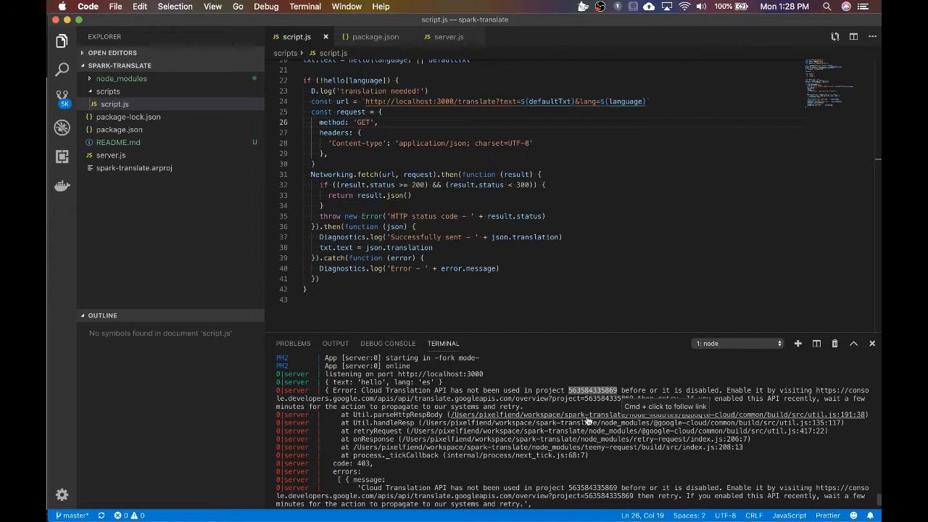
mouse_move(507, 487)
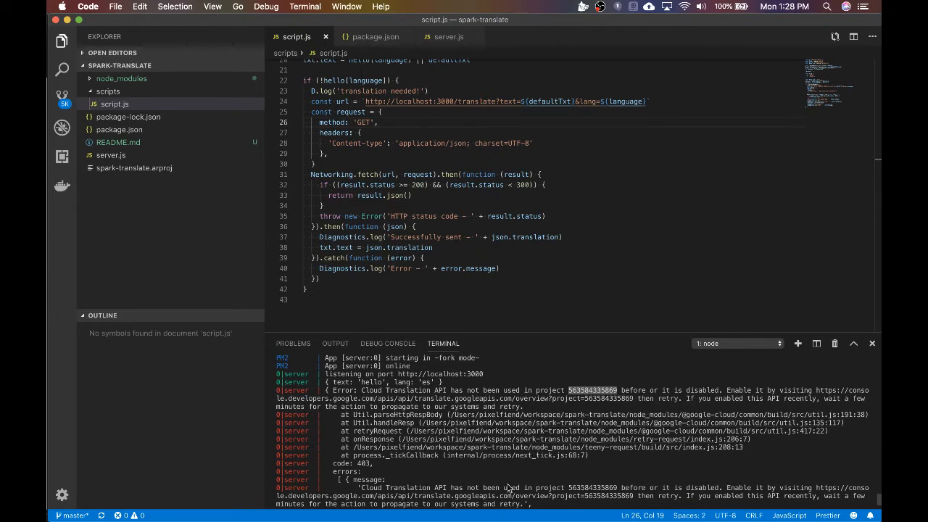
scroll(down, 3)
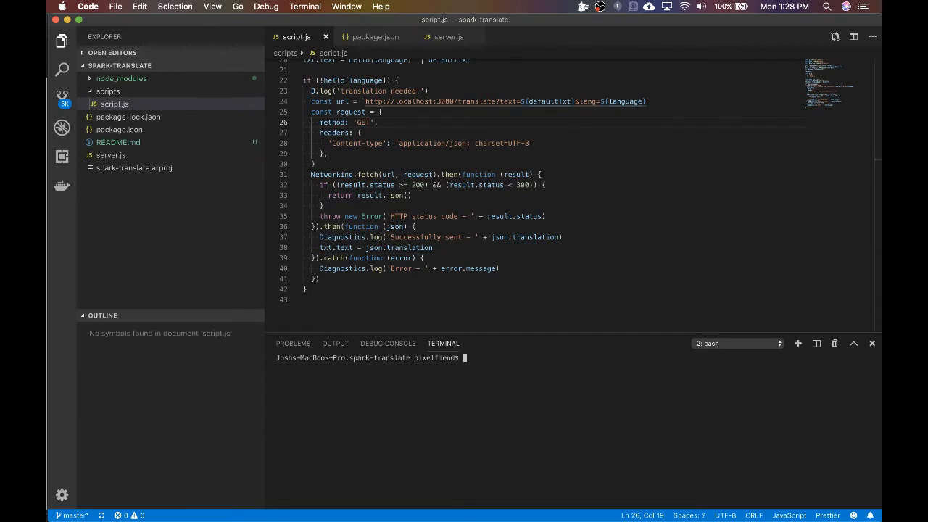
text(gl)
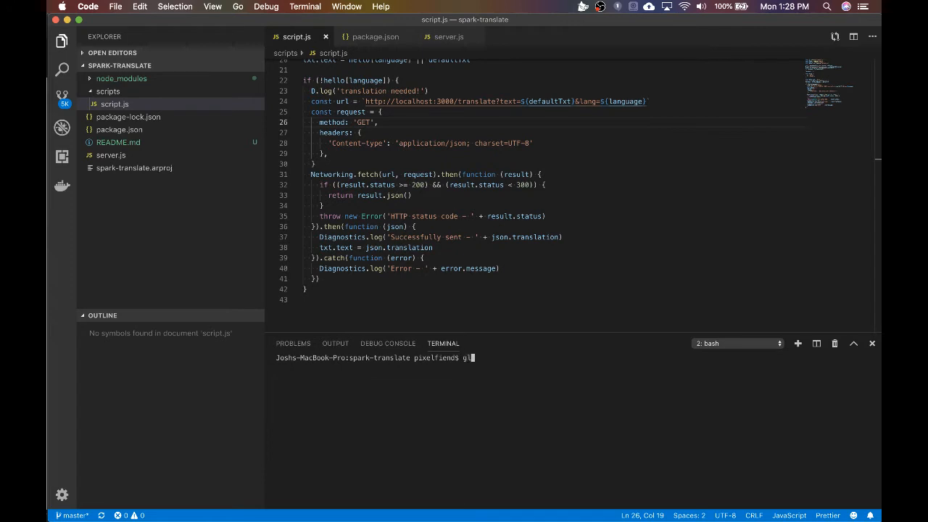
text(c)
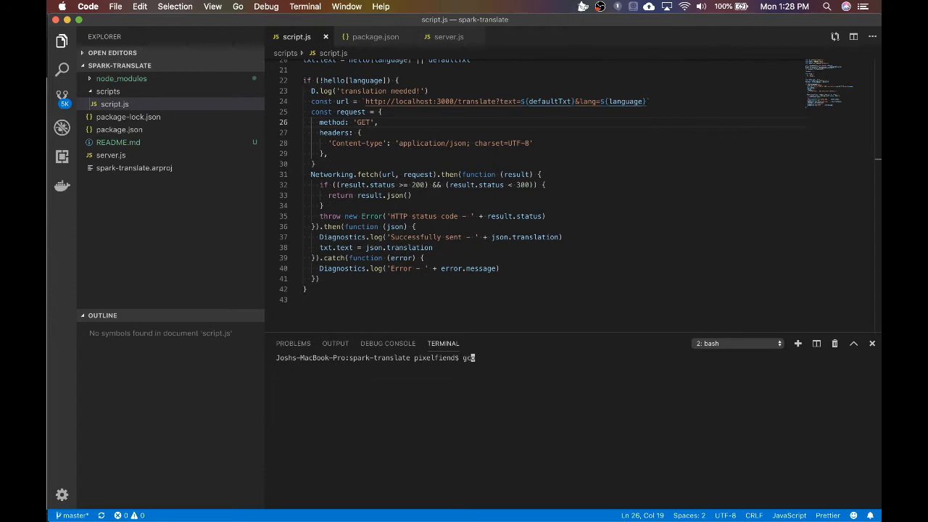
text(loud init)
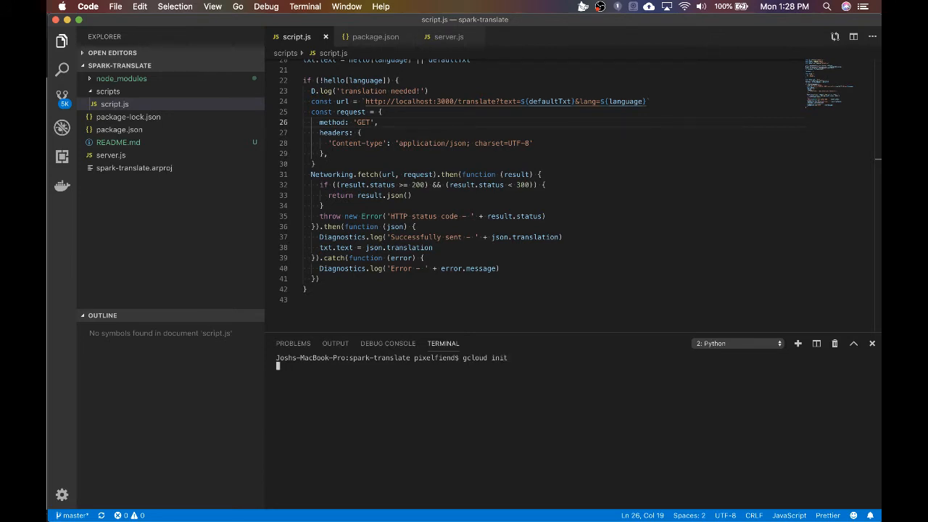
key(Return)
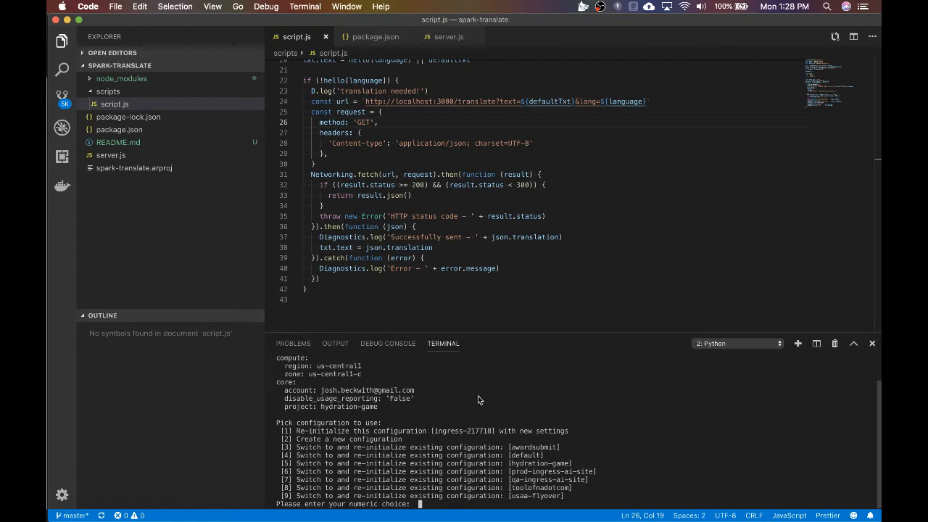
mouse_move(553, 406)
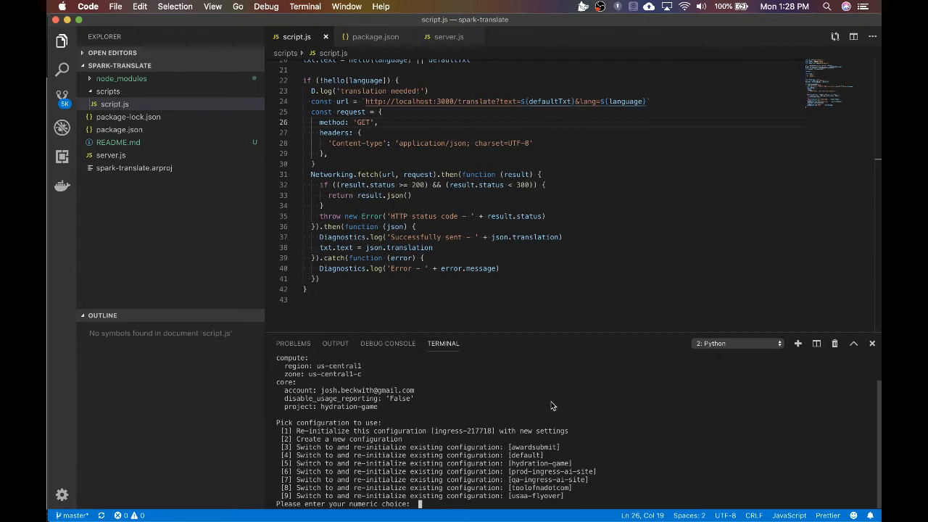
text(2)
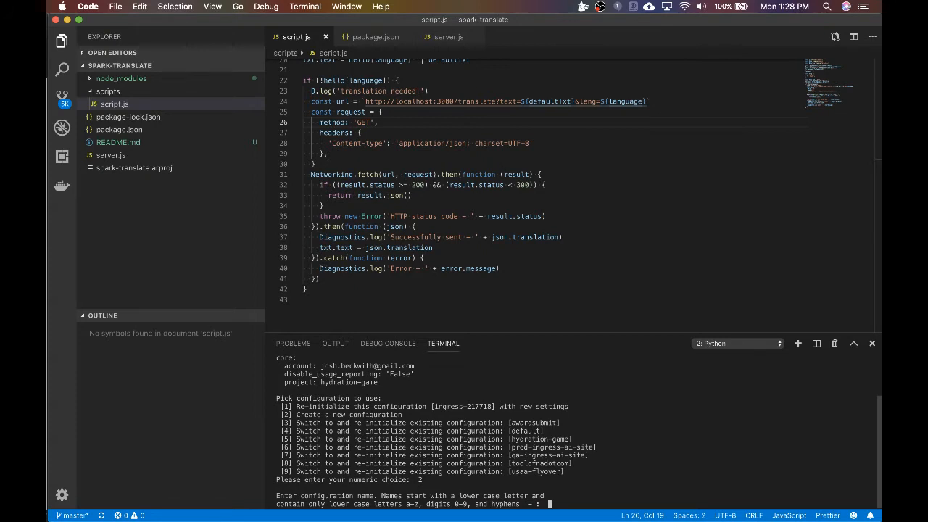
text(spark-translate)
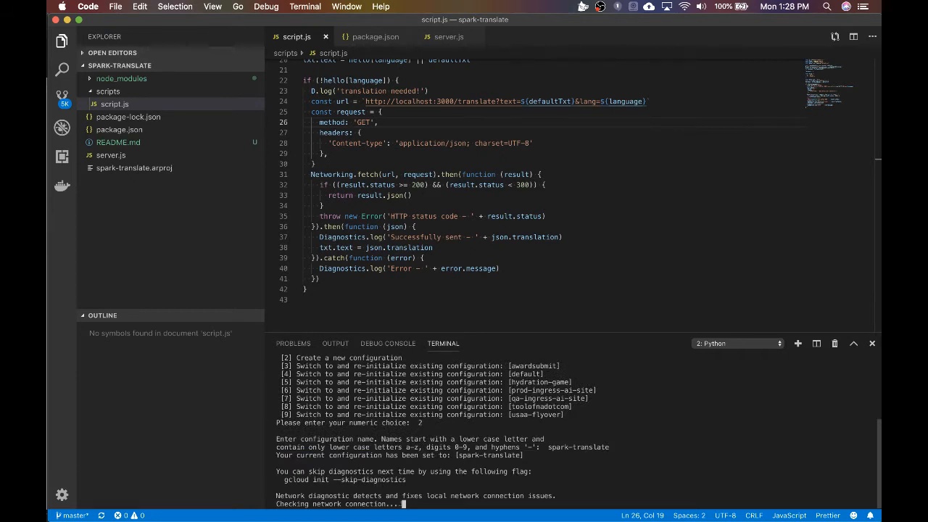
scroll(down, 3)
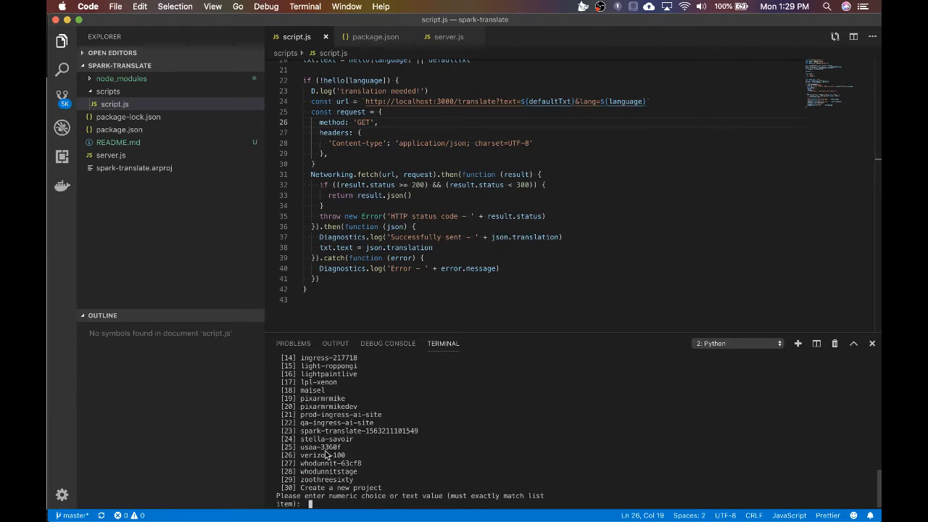
double_click(358, 430)
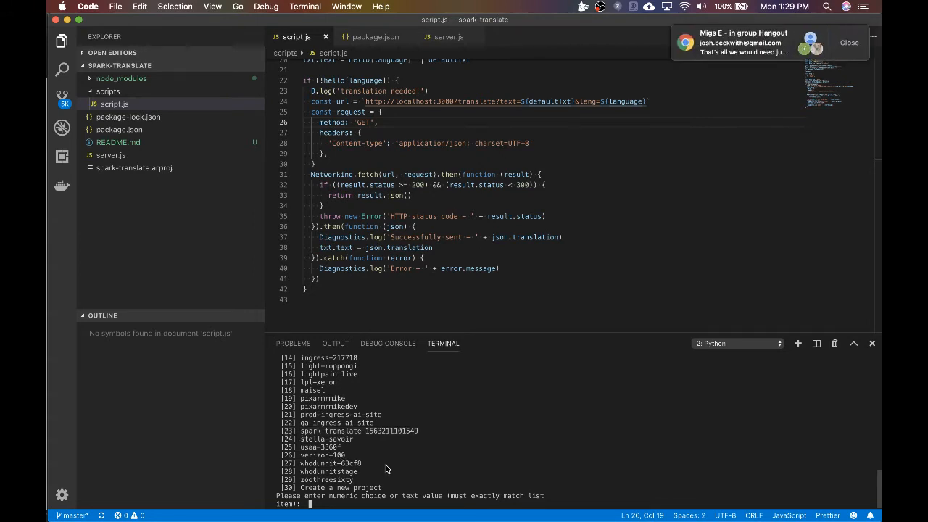
text(23)
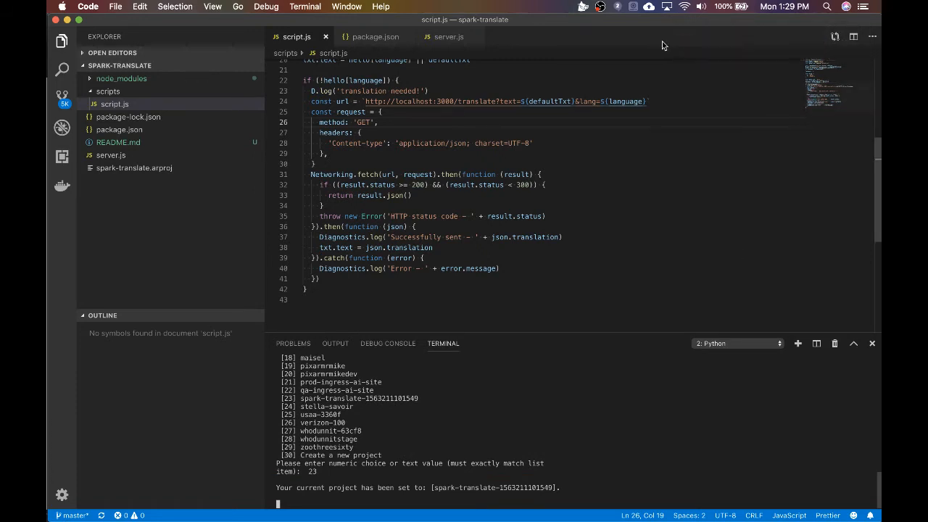
click(585, 6)
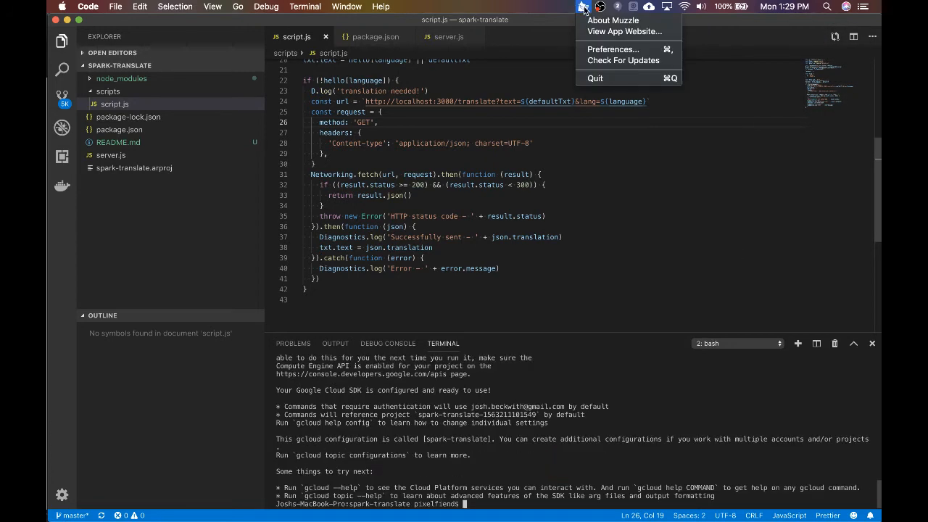
mouse_move(612, 49)
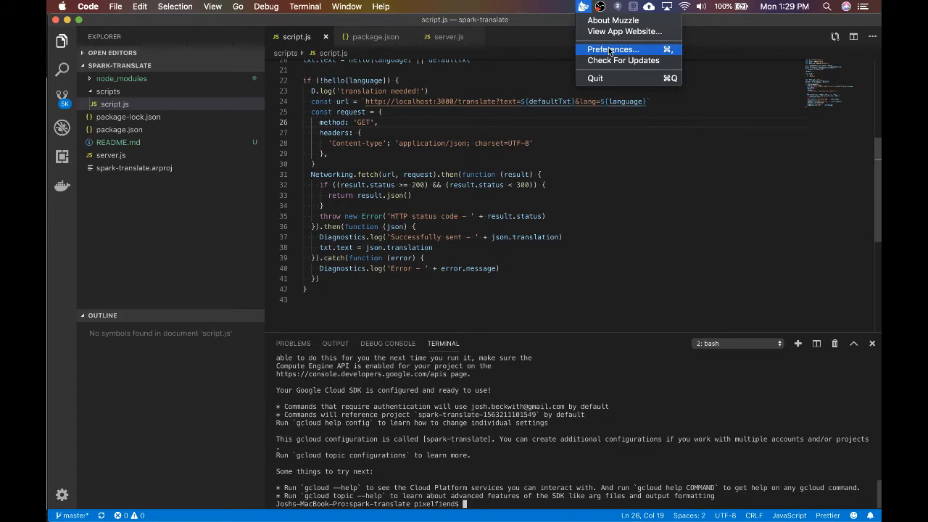
click(612, 49)
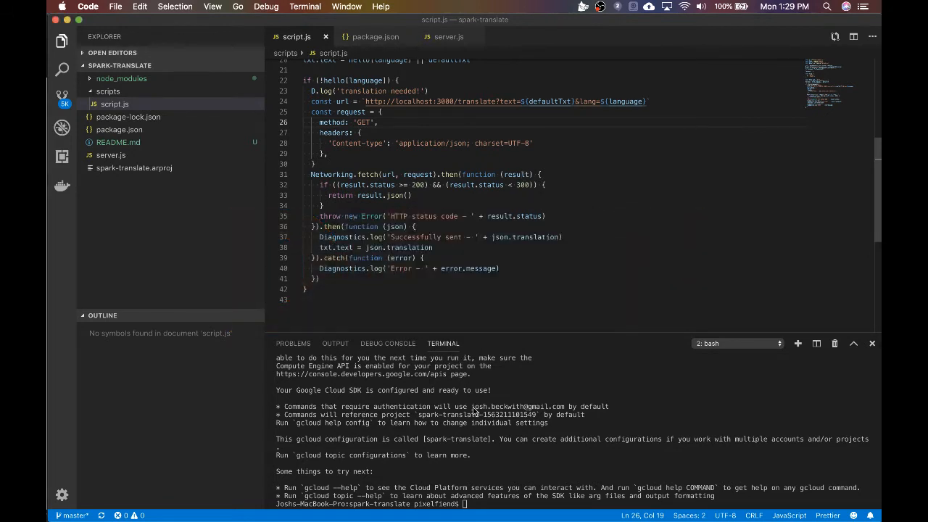
mouse_move(550, 434)
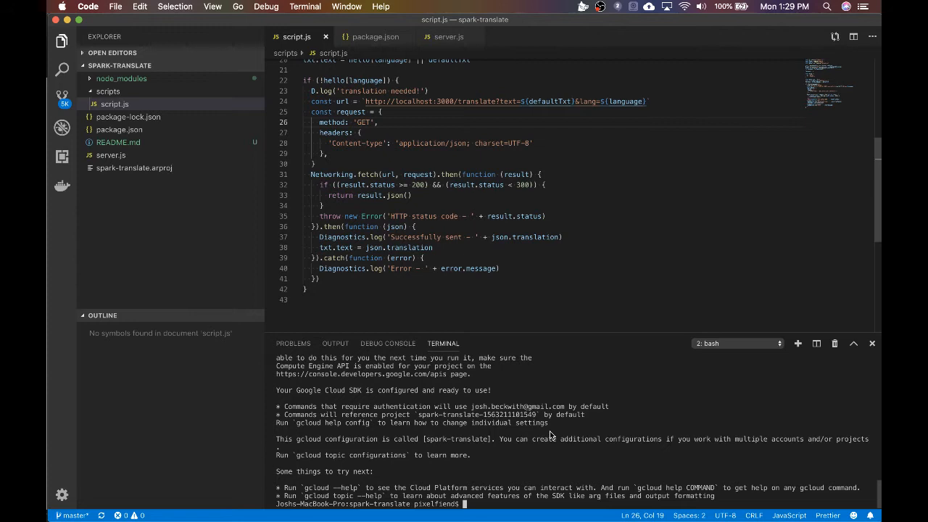
click(583, 6)
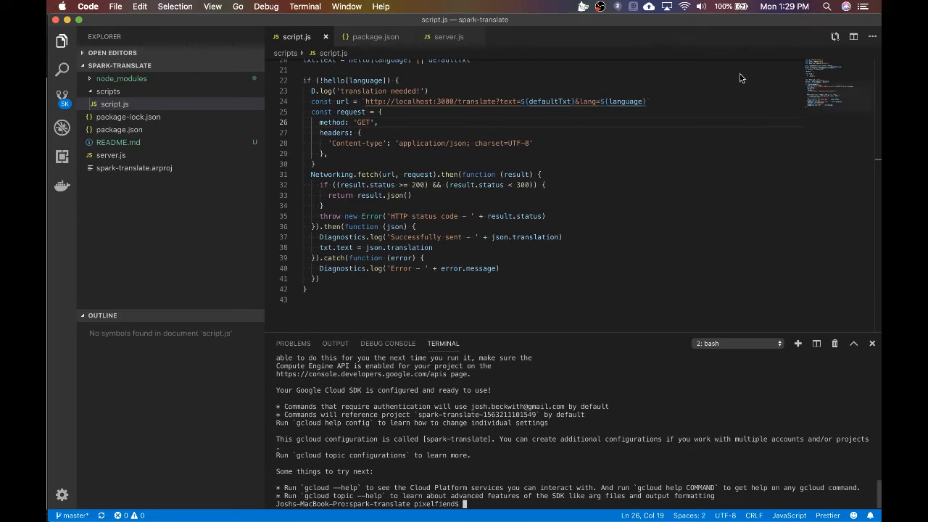
mouse_move(383, 411)
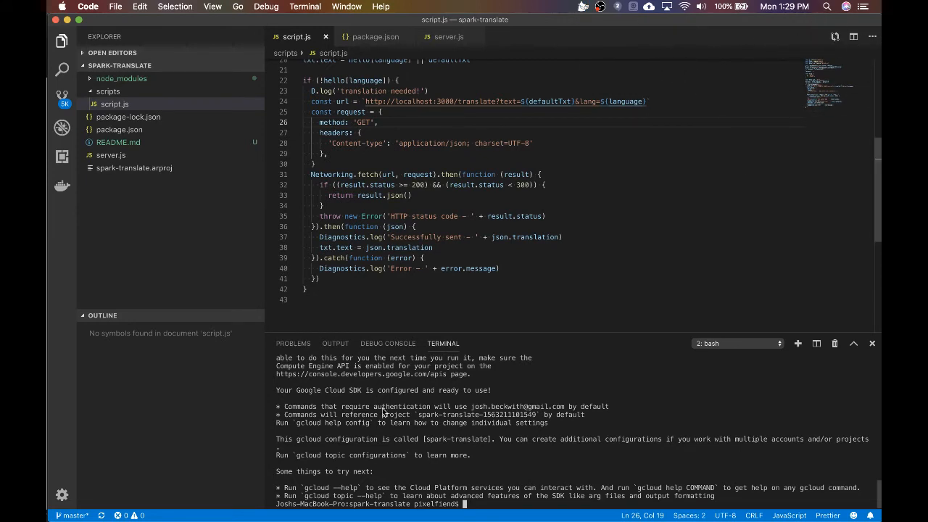
mouse_move(455, 470)
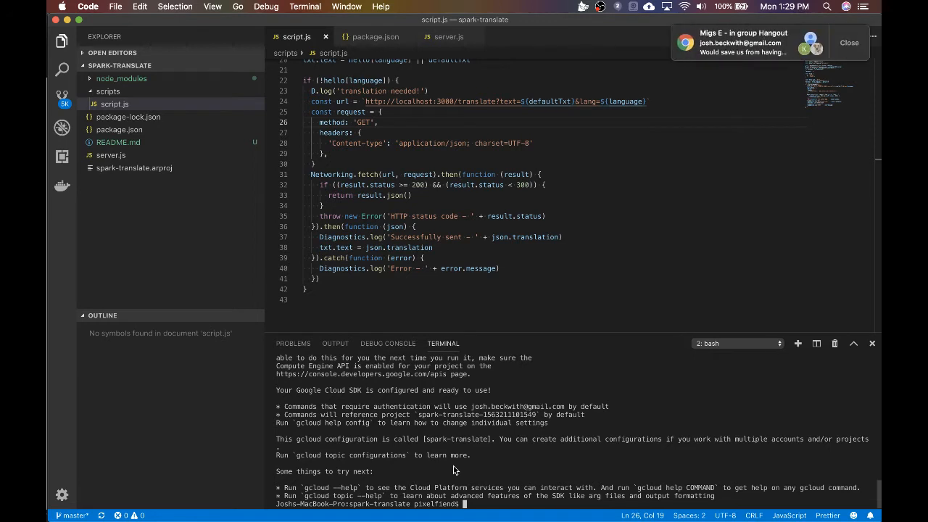
click(850, 42)
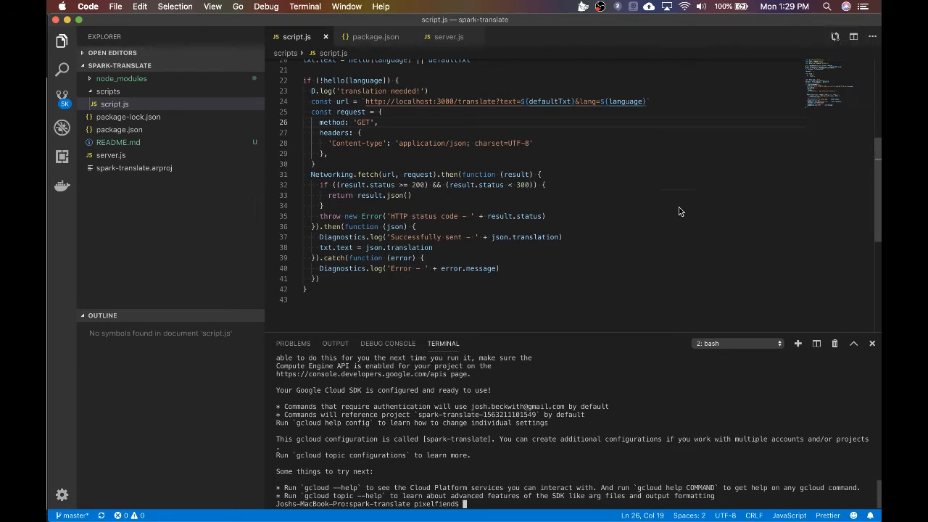
click(319, 278)
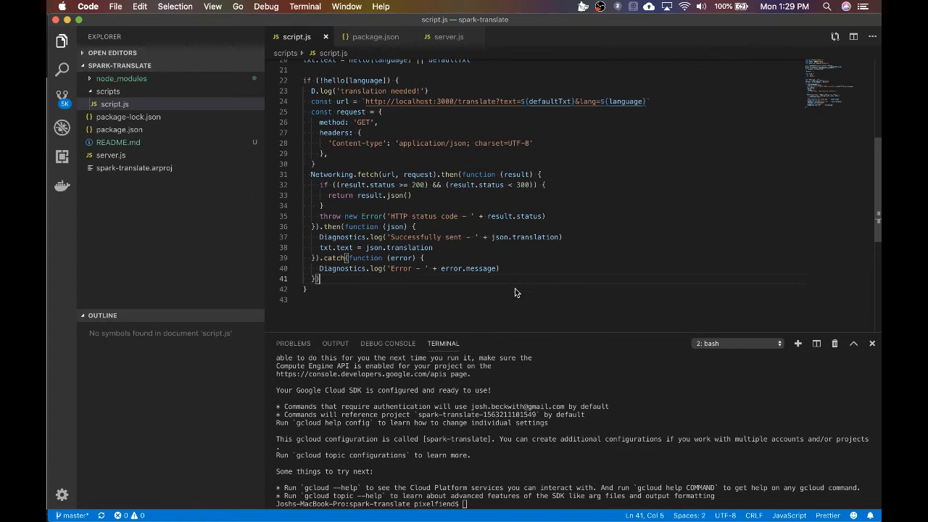
mouse_move(463, 421)
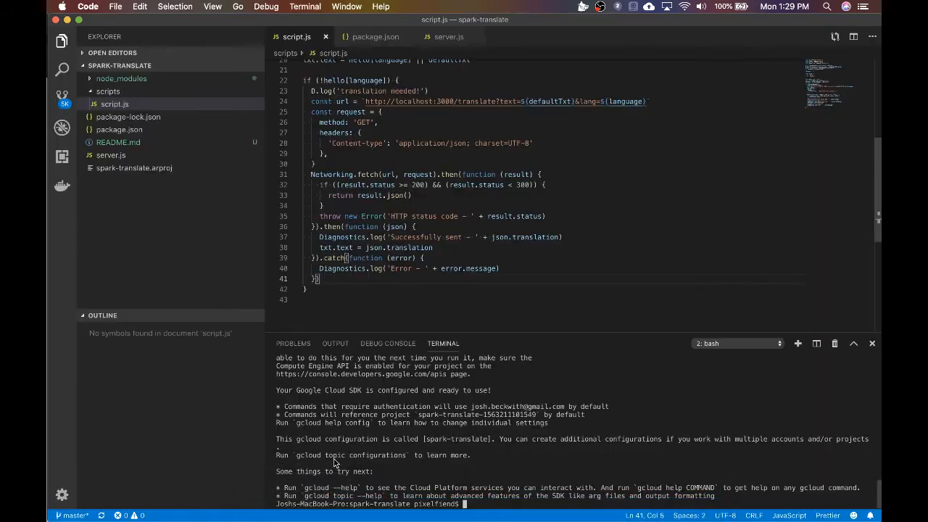
mouse_move(781, 438)
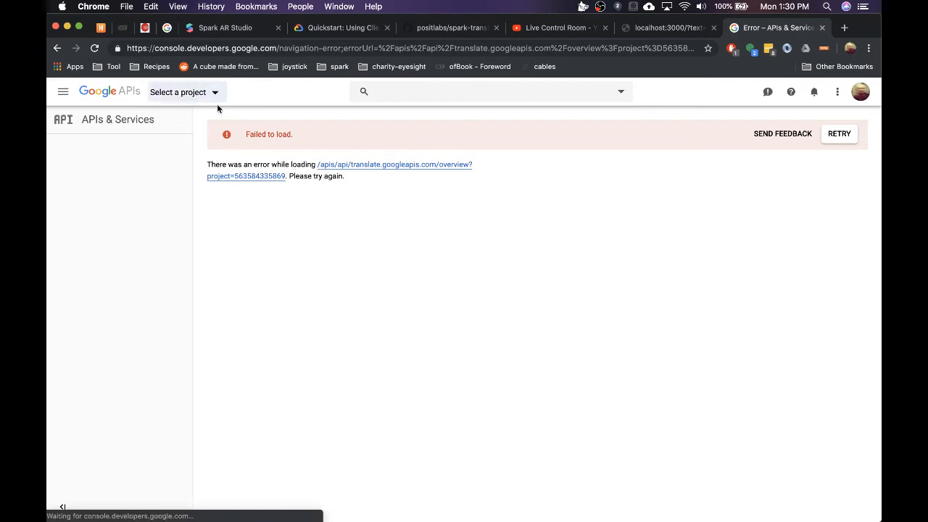
- Switch Cloud Console to the spark-translate project and reload its Cloud Translation API overview, showing it enabled
click(177, 92)
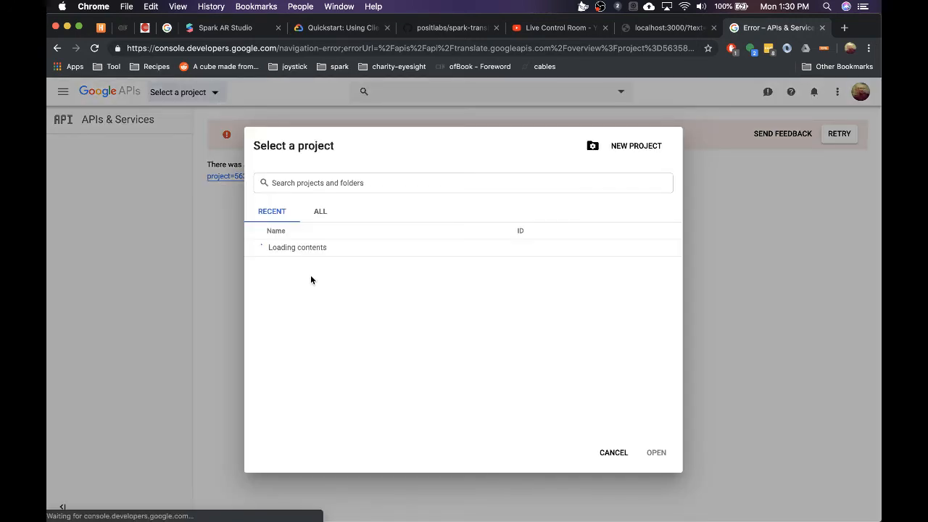
mouse_move(313, 282)
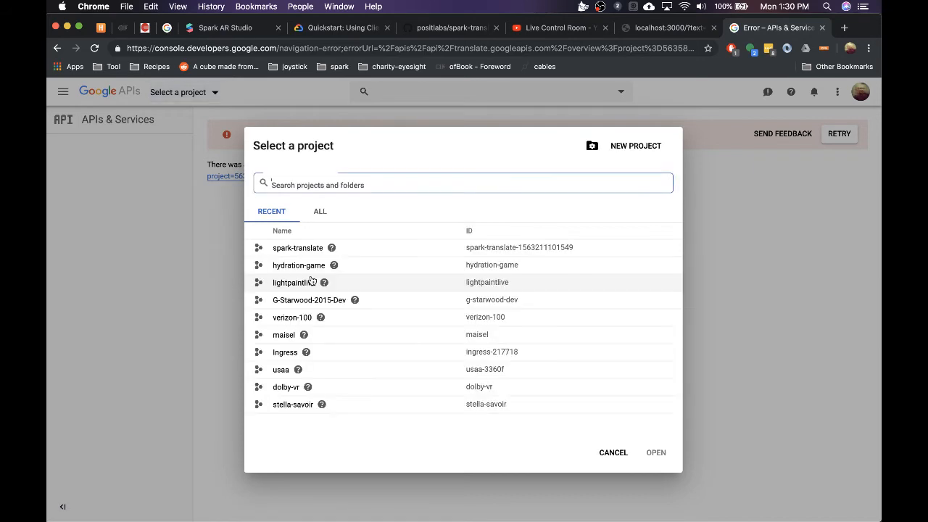
click(464, 184)
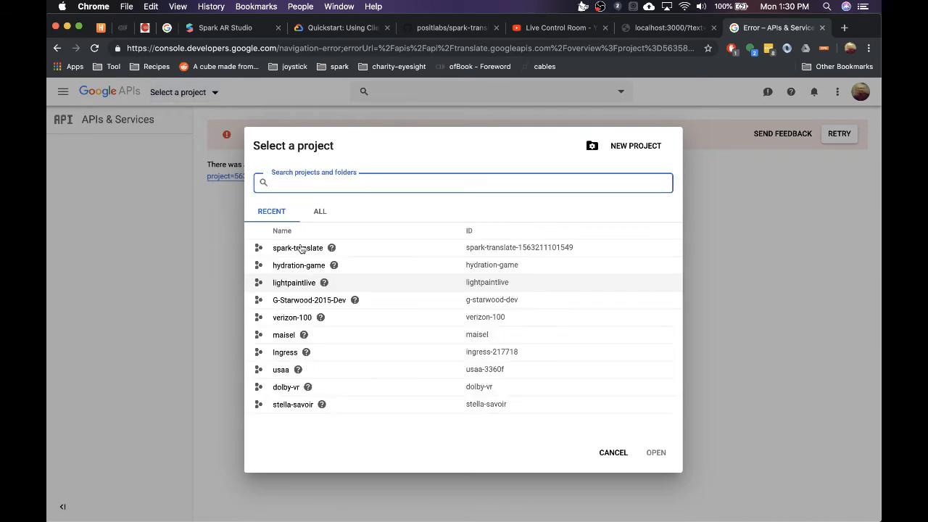
click(612, 452)
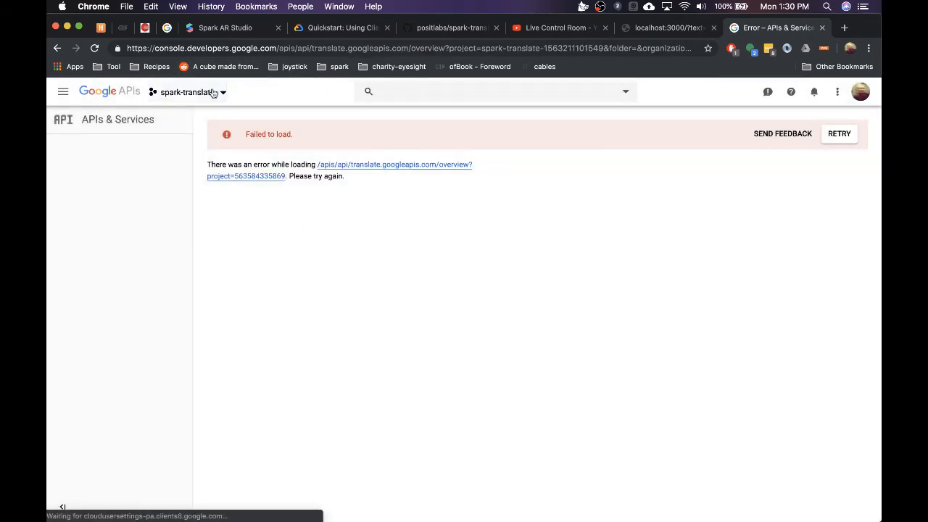
click(838, 133)
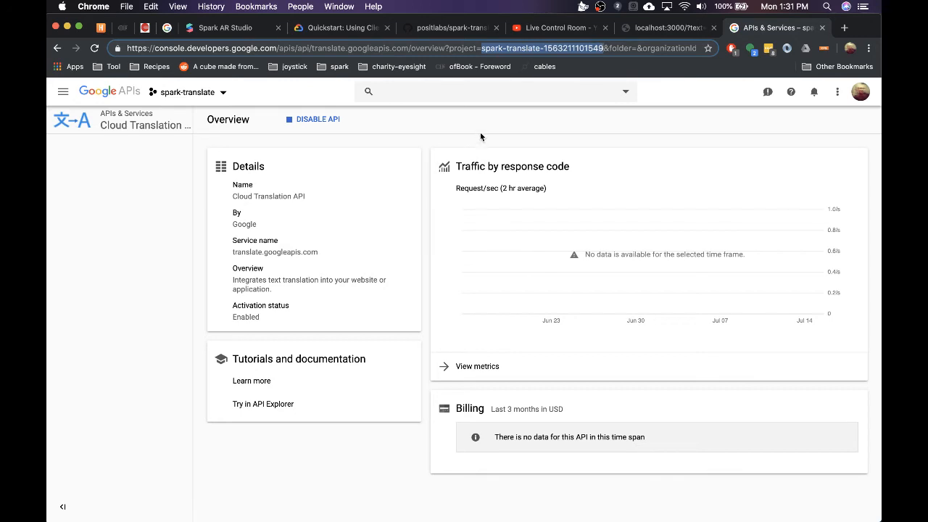
mouse_move(426, 495)
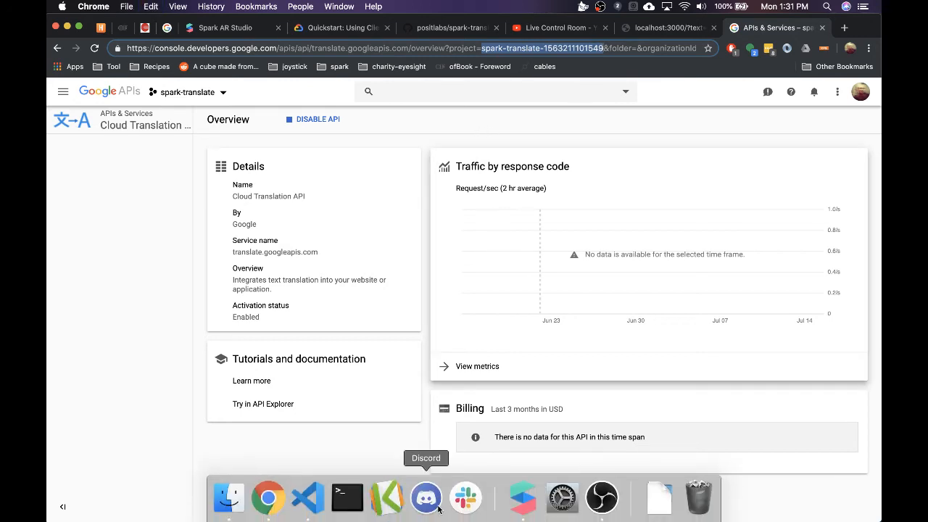
mouse_move(522, 498)
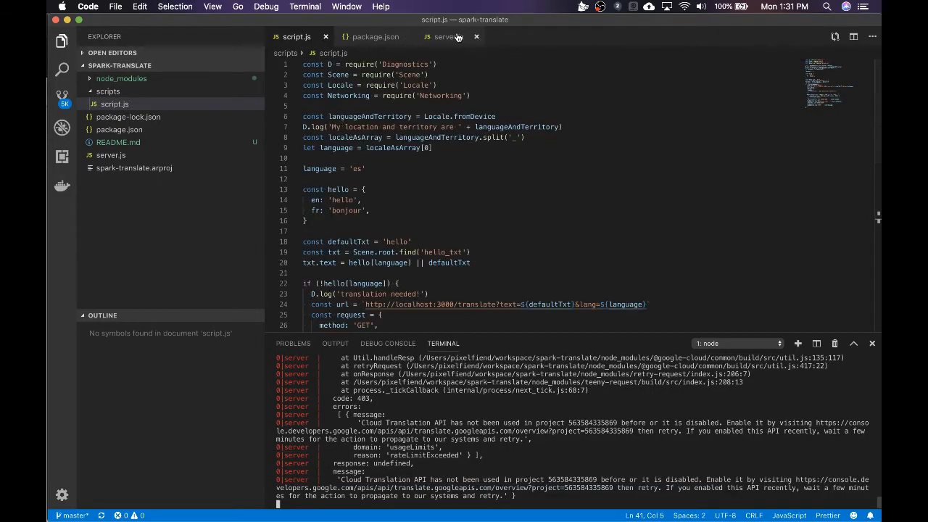
click(445, 38)
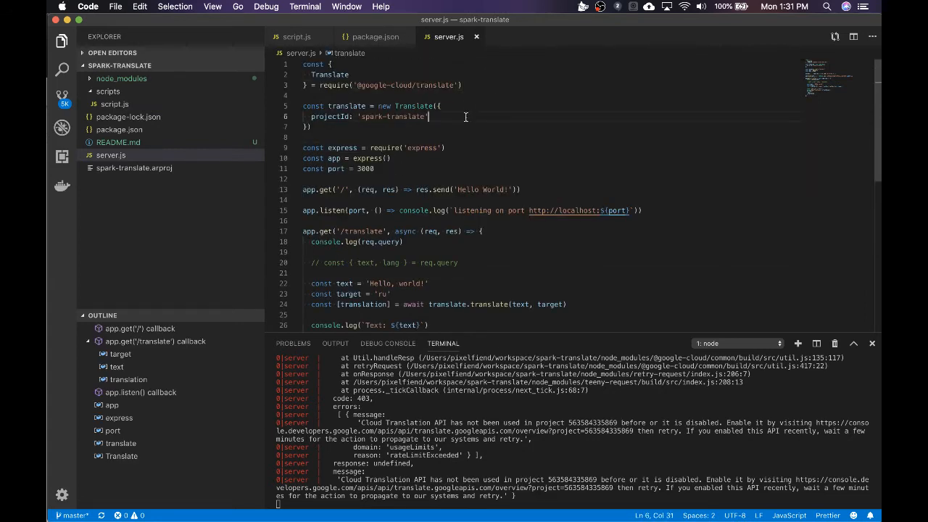
double_click(391, 116)
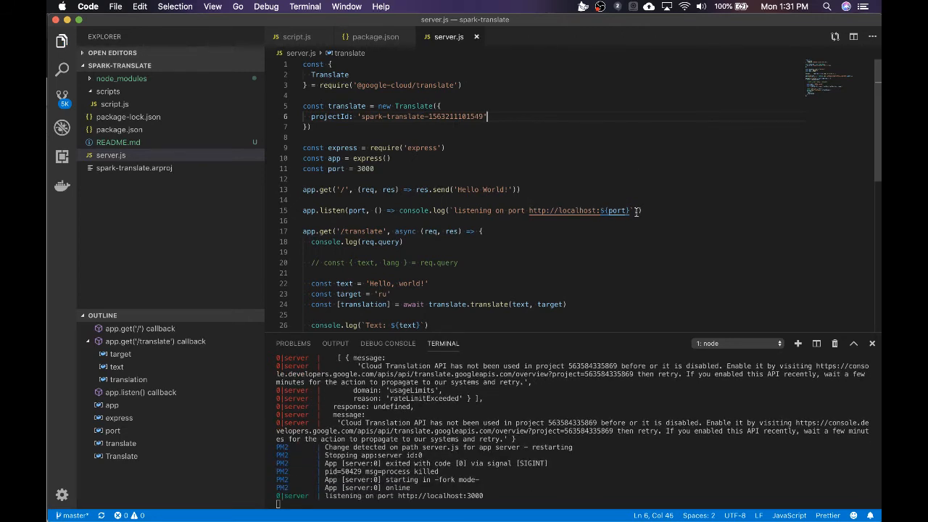
double_click(408, 116)
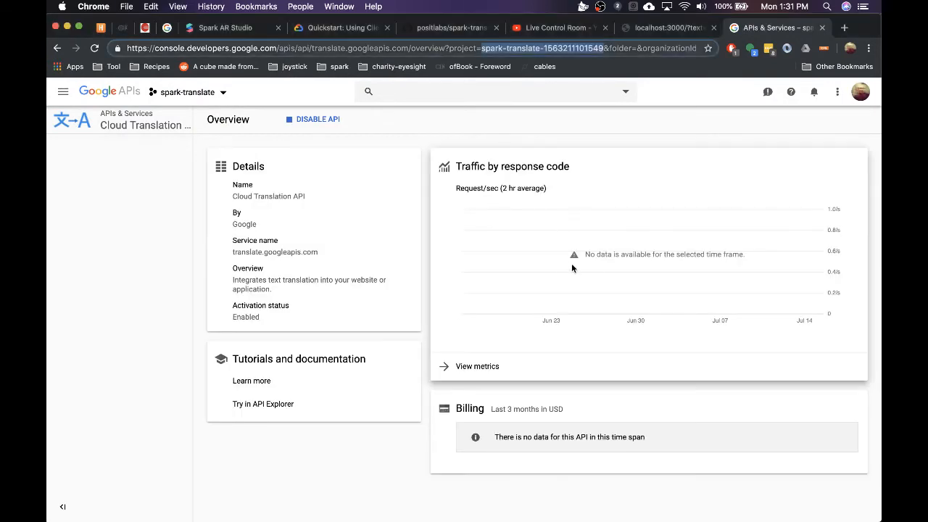
mouse_move(521, 498)
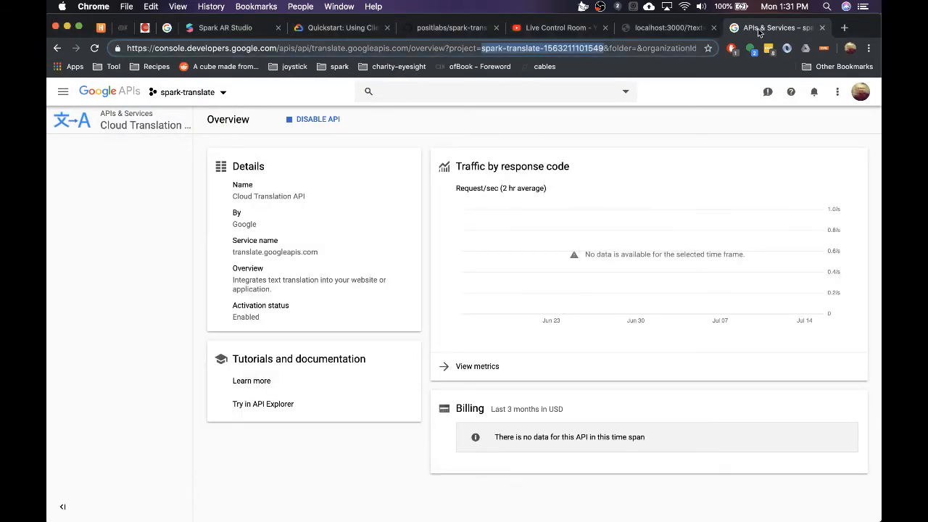
- Check the localhost:3000 page returns "Hello World!" for text=hello&lang=es, then return to VS Code
click(667, 27)
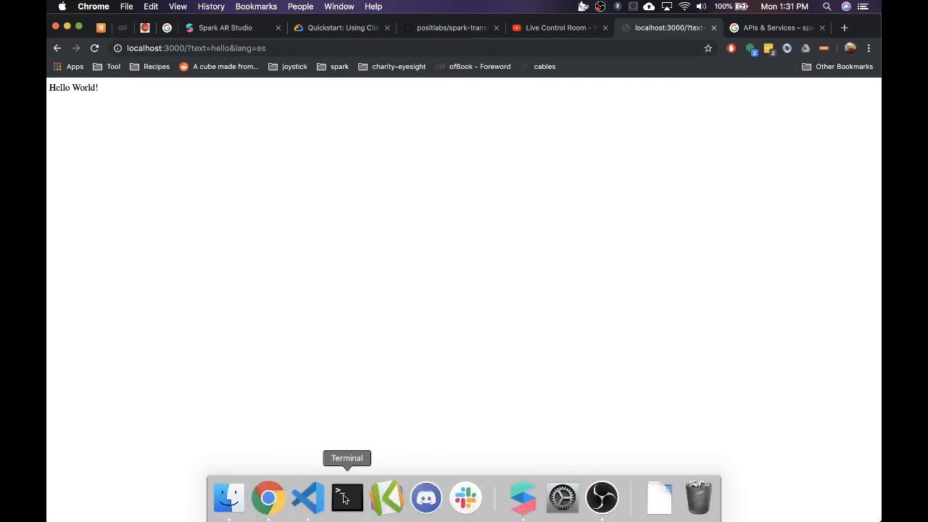
click(307, 497)
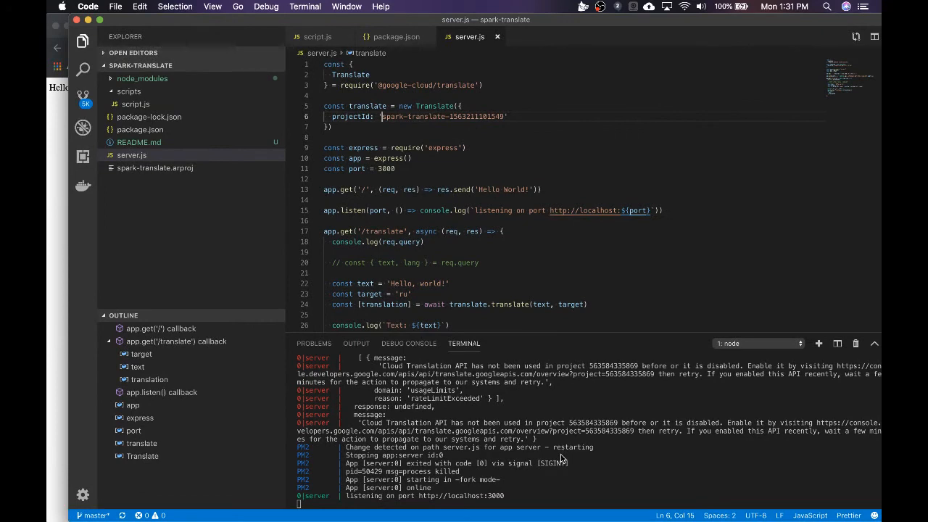
- Replace the hard-coded target in the translate call with the lang value from req.query
scroll(down, 3)
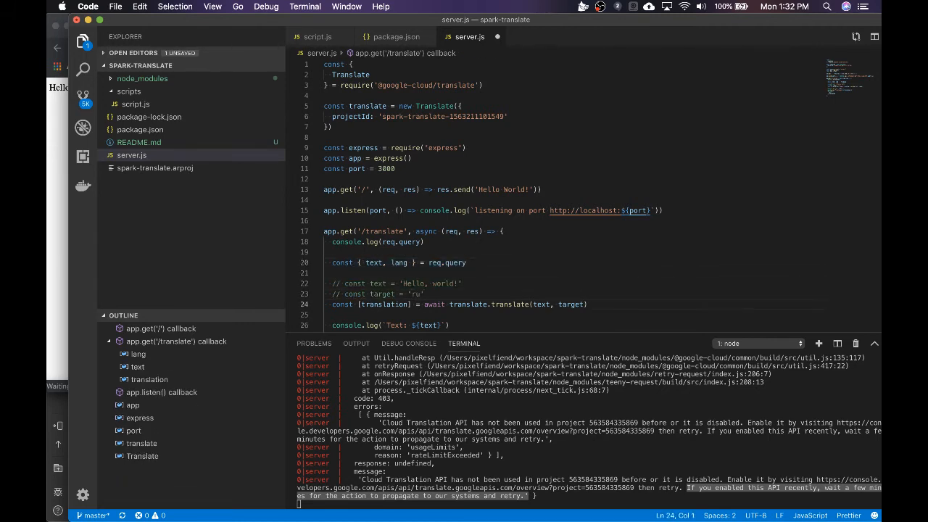
double_click(571, 304)
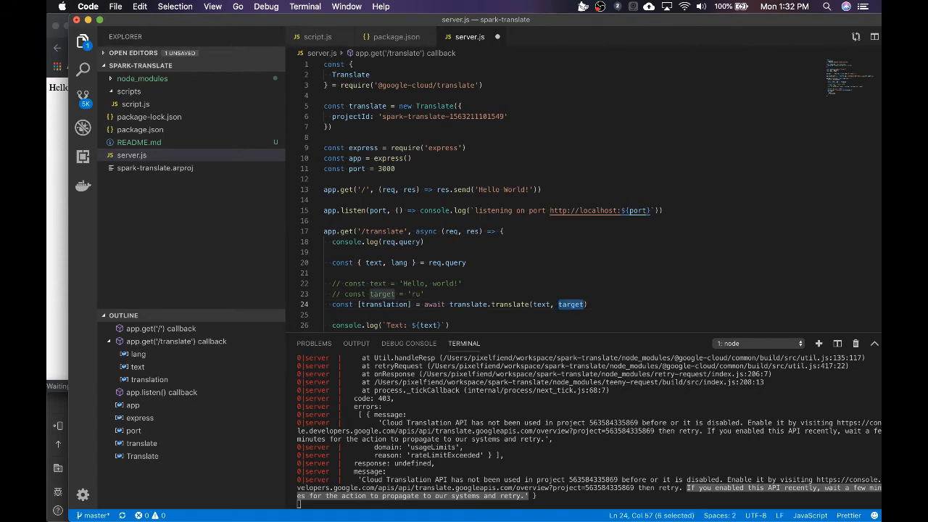
text(lang)
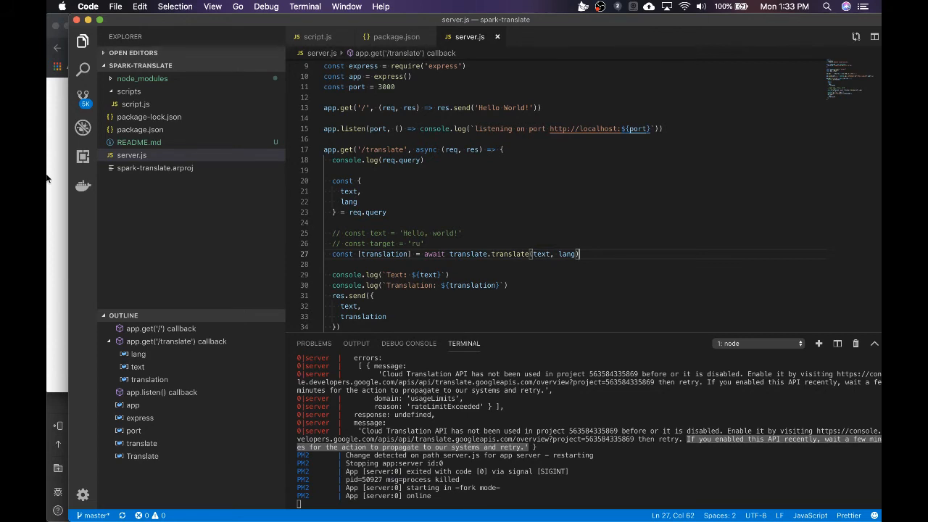
scroll(down, 3)
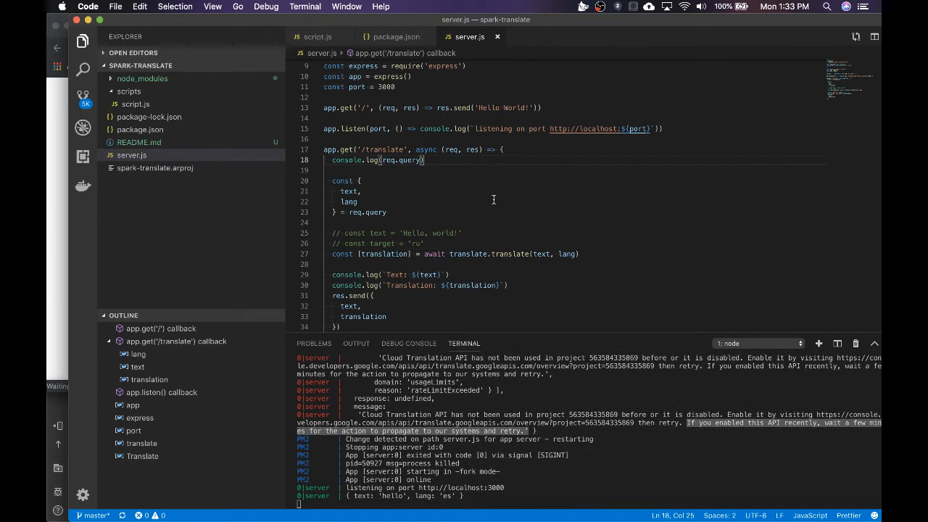
mouse_move(505, 194)
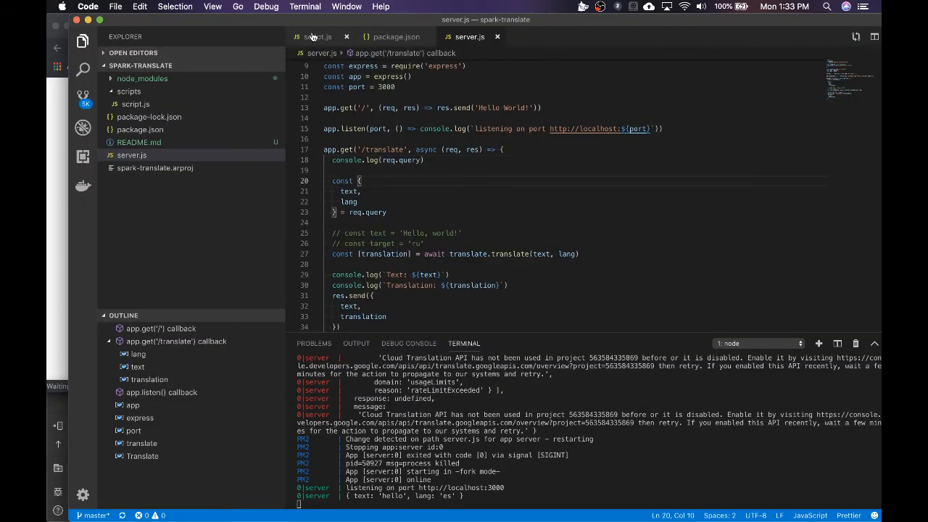
click(316, 36)
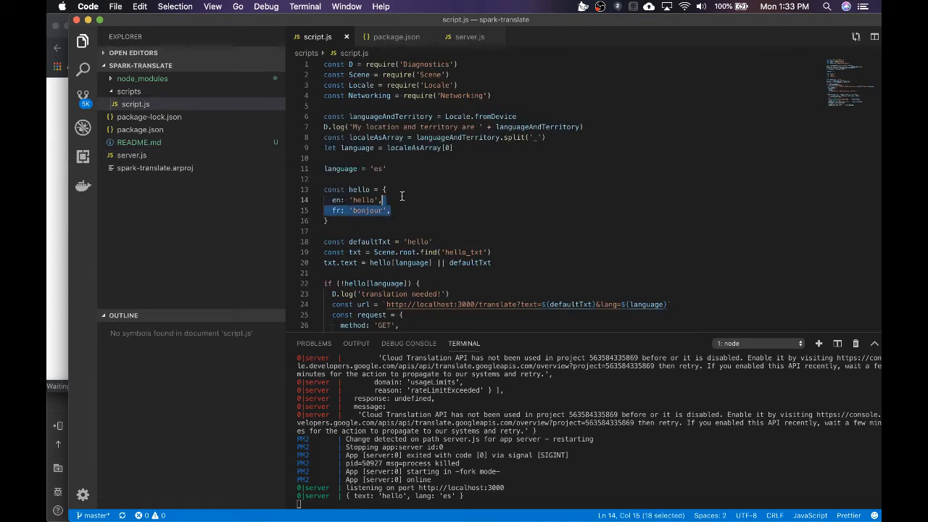
click(409, 212)
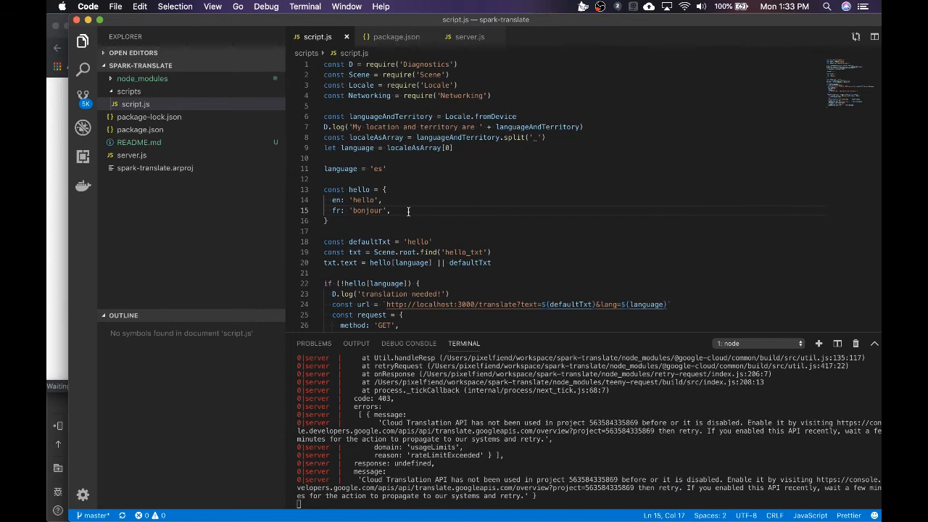
key(Return)
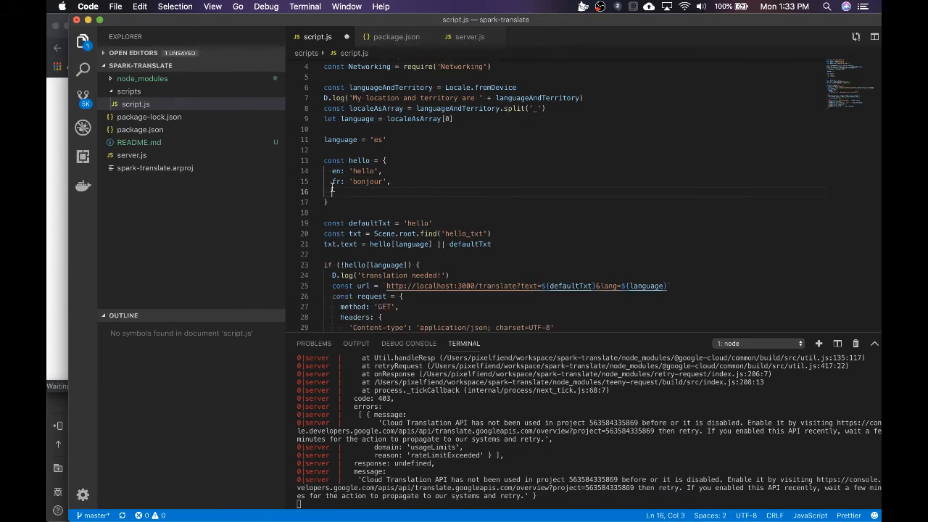
drag(330, 192, 325, 159)
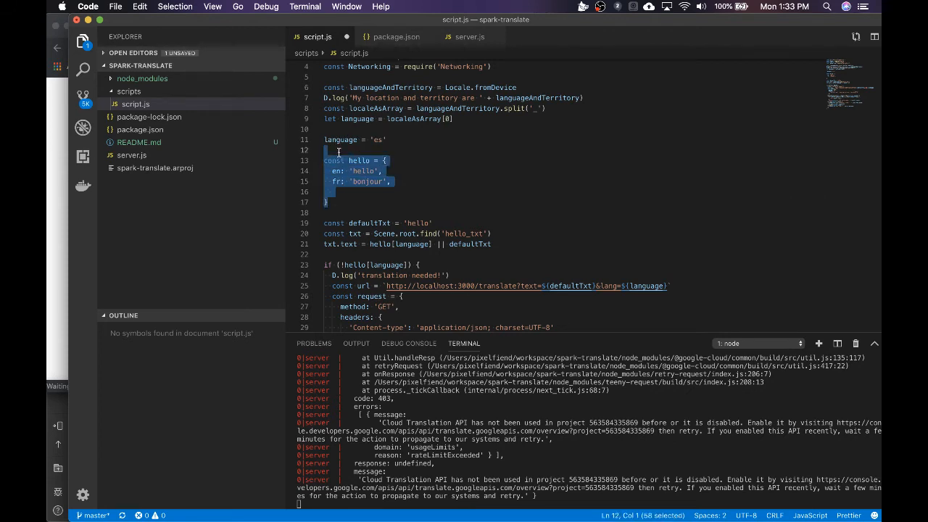
double_click(369, 181)
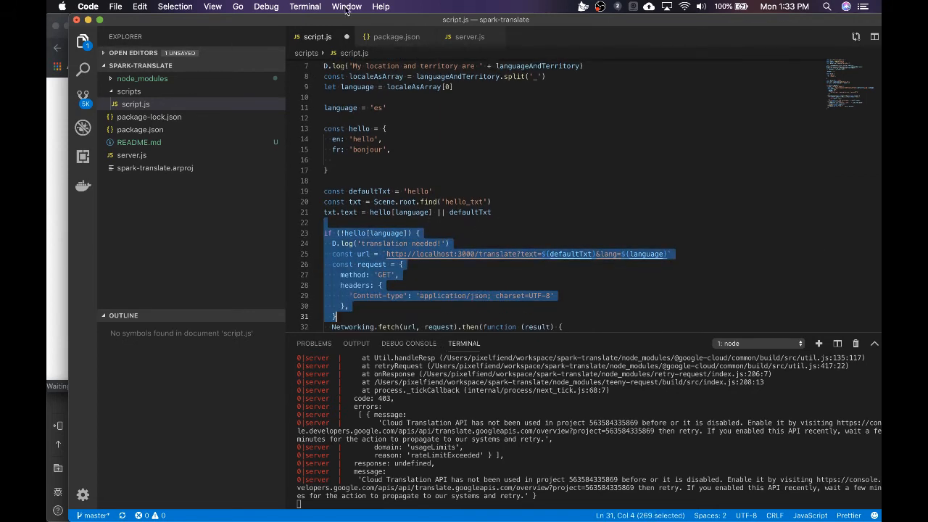
mouse_move(492, 391)
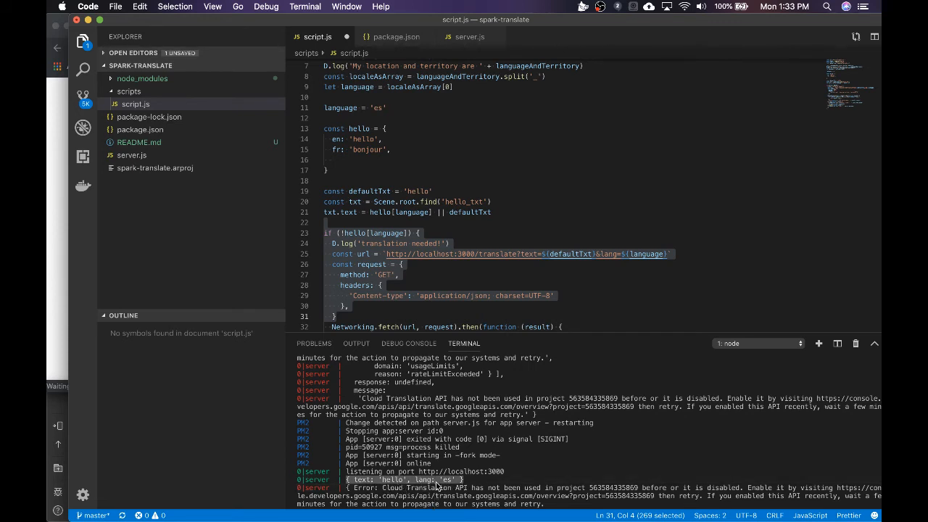
click(377, 158)
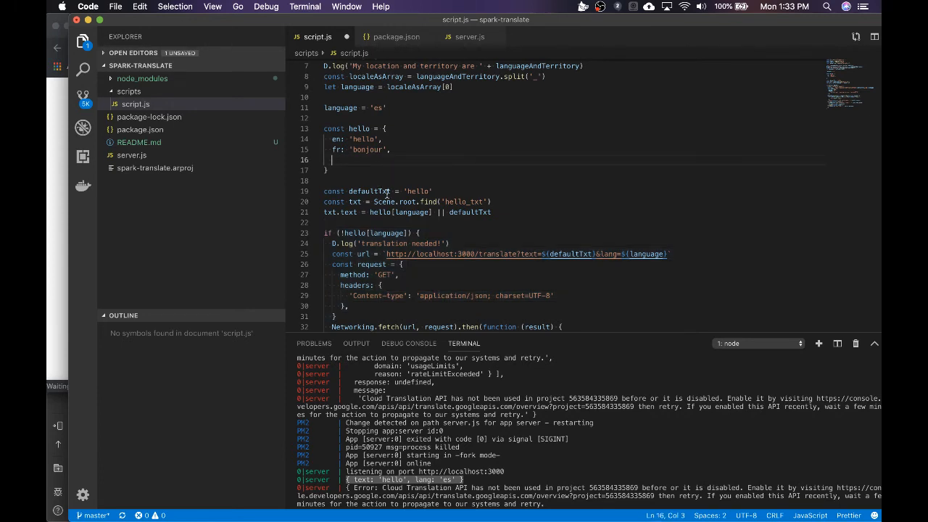
scroll(down, 3)
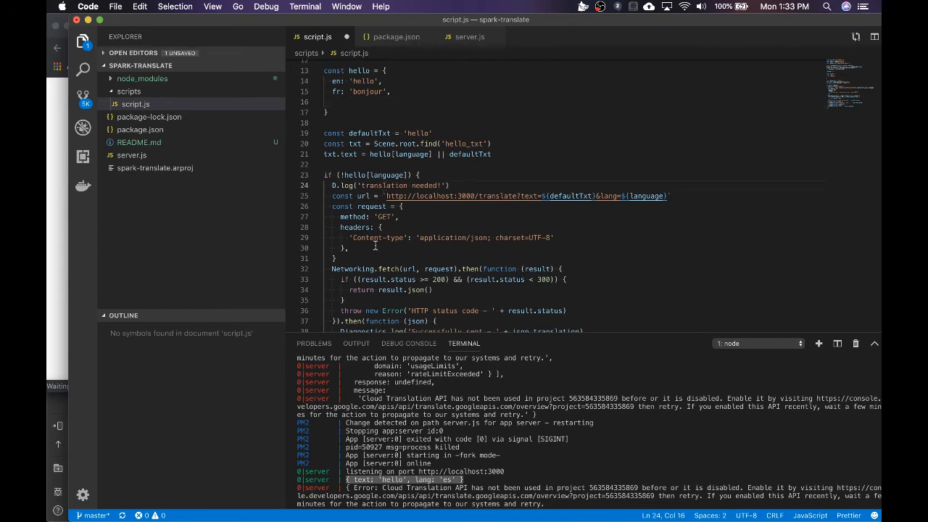
scroll(down, 3)
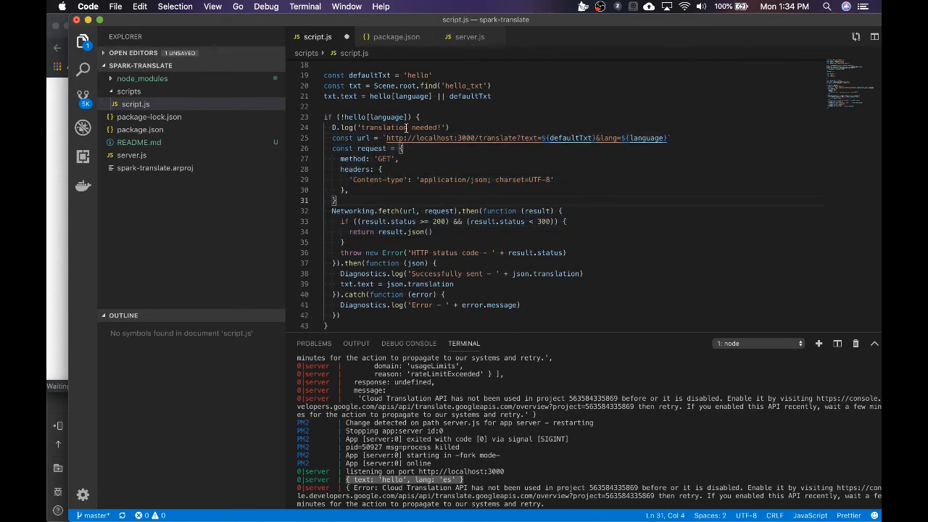
double_click(570, 138)
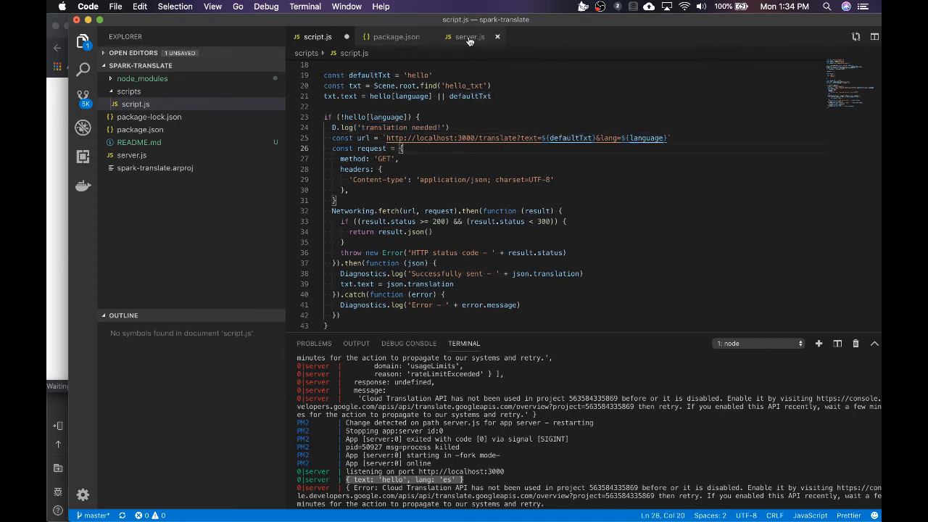
- Delete the commented-out const text and const target lines from the /translate handler in server.js
click(467, 37)
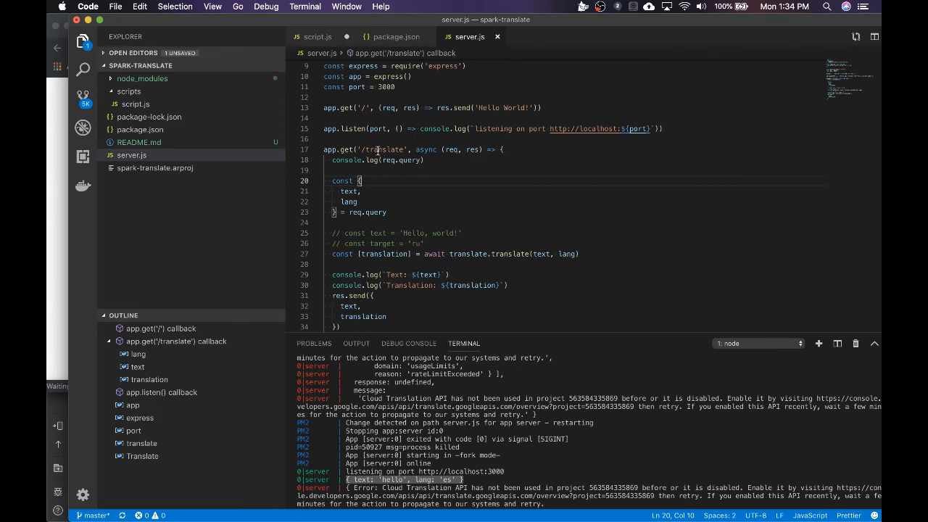
scroll(down, 3)
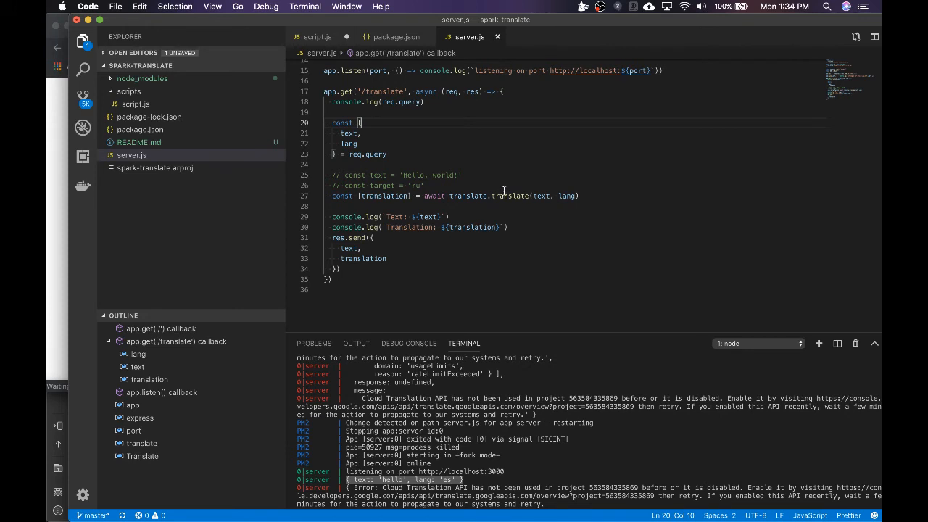
double_click(411, 174)
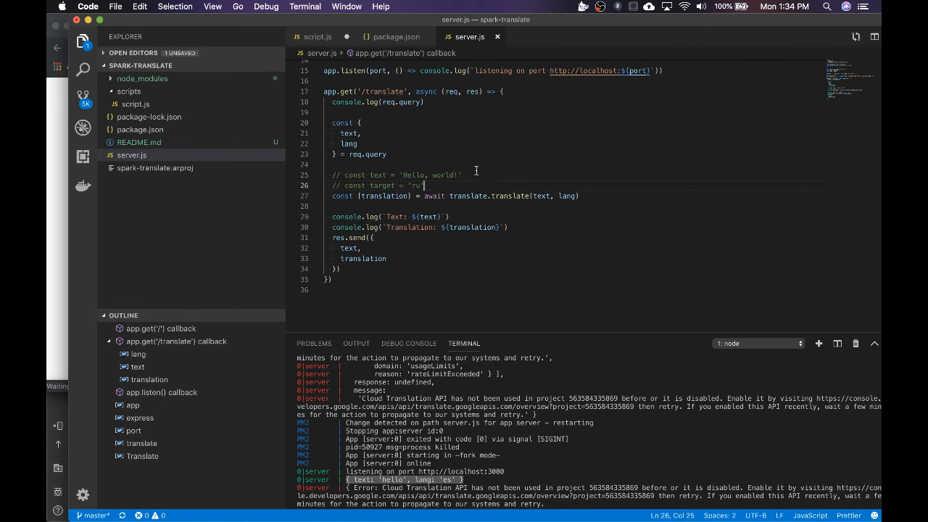
double_click(412, 174)
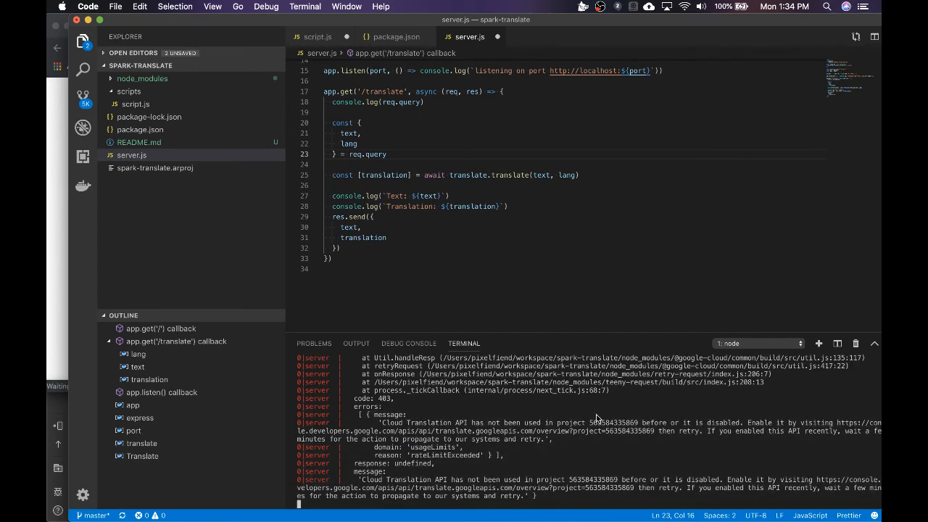
mouse_move(382, 420)
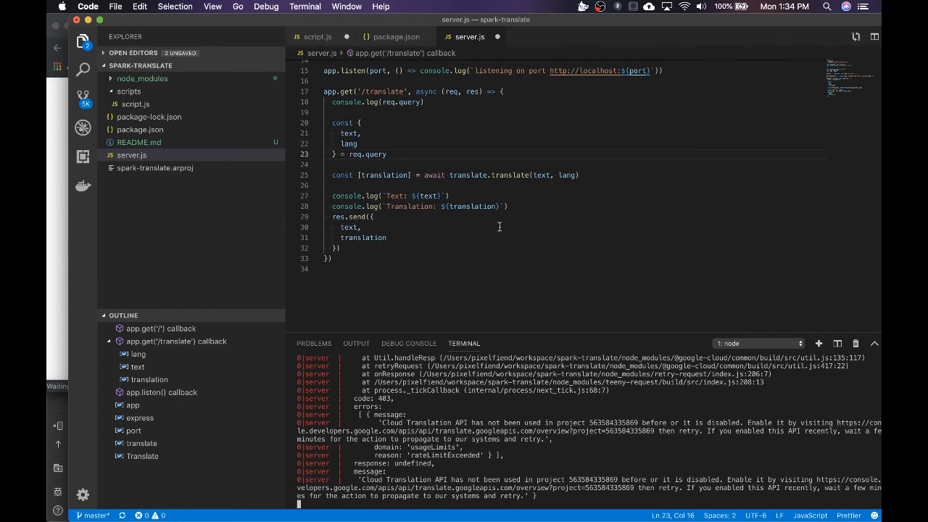
scroll(up, 3)
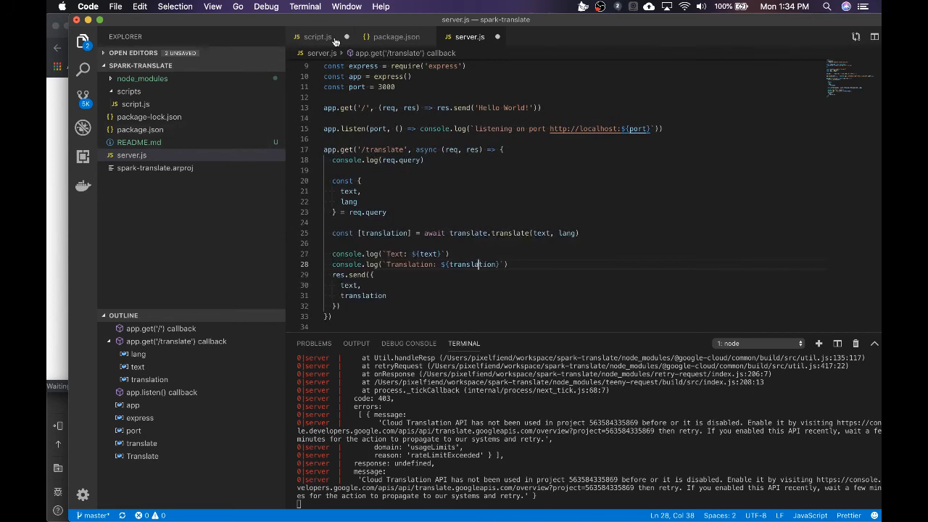
- Review the language value and hello greetings object in script.js, then return to server.js
click(316, 36)
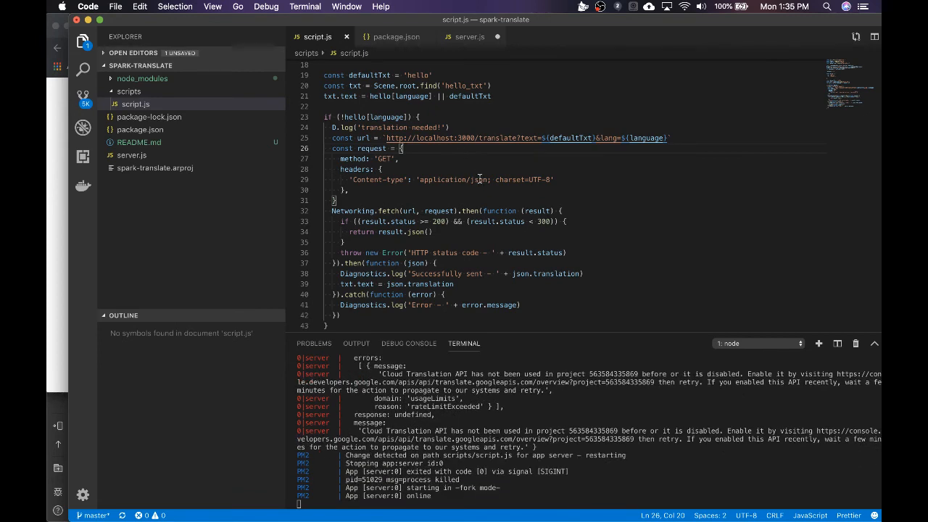
click(480, 179)
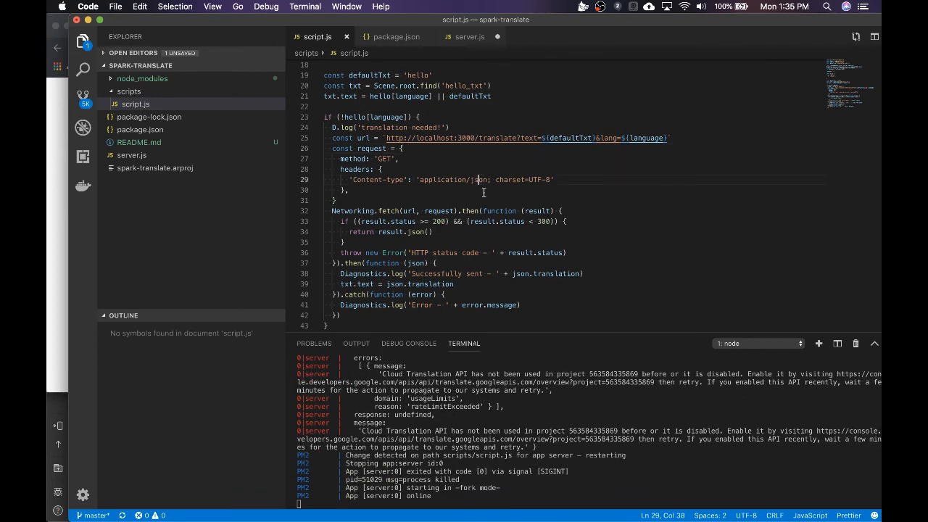
scroll(up, 3)
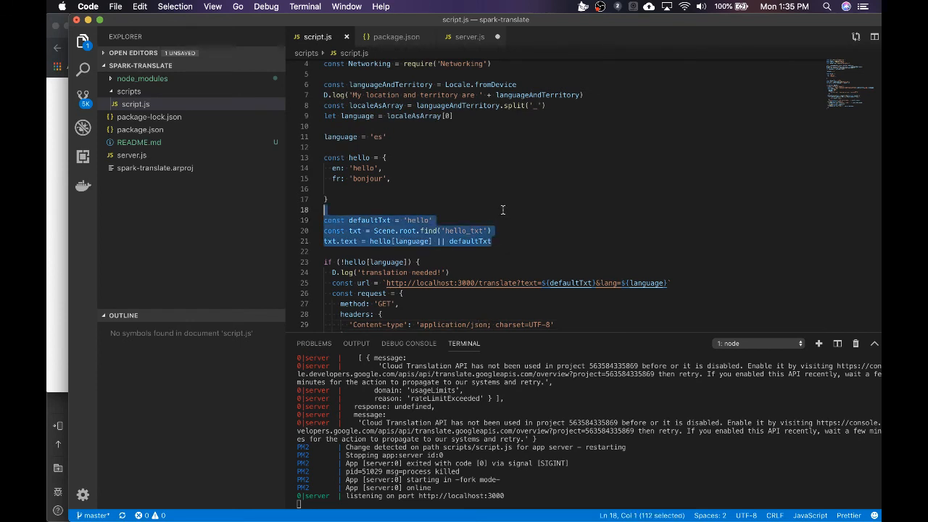
click(452, 189)
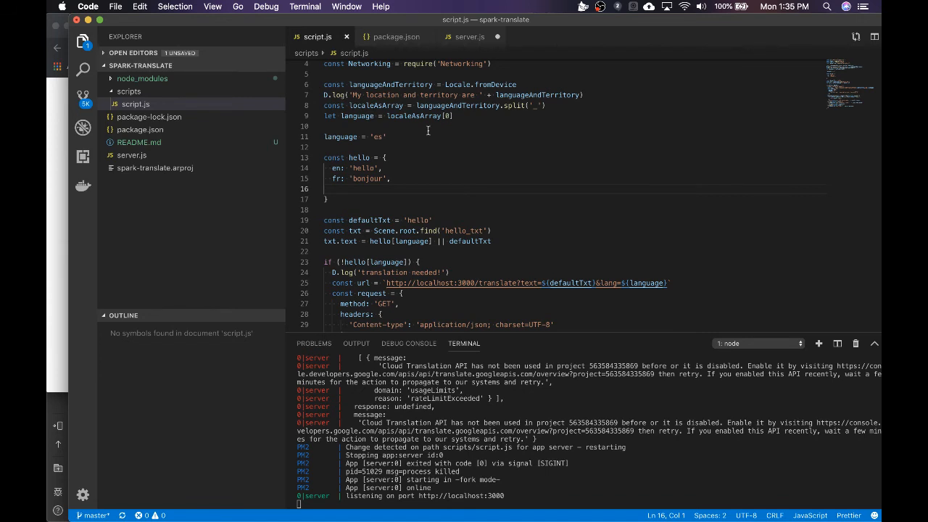
click(387, 136)
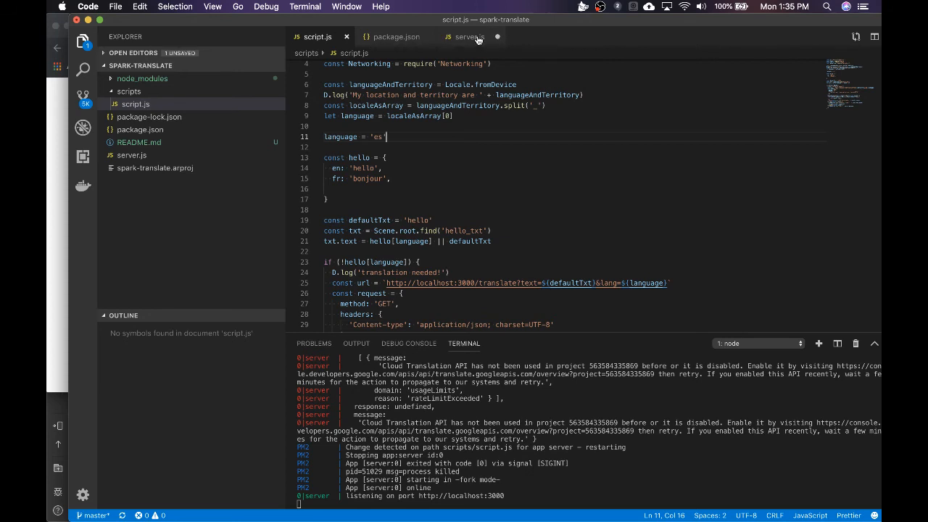
click(464, 37)
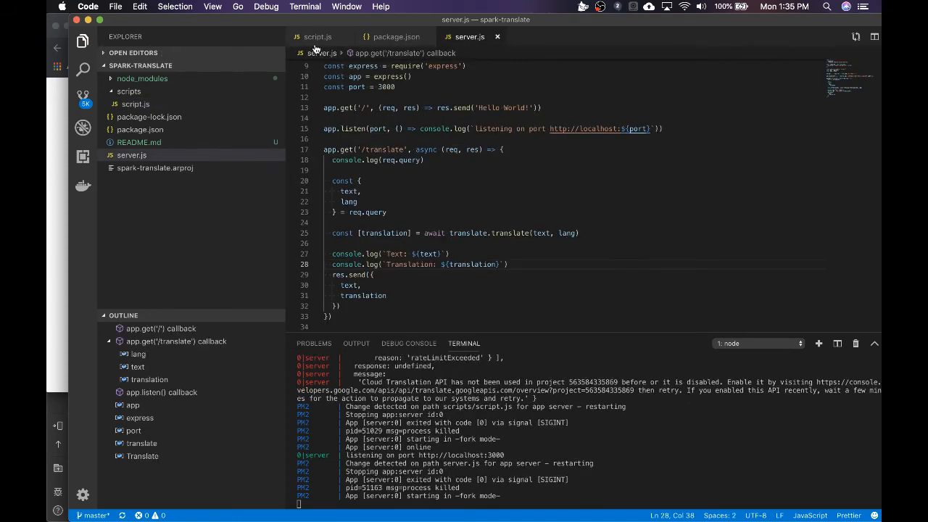
- Review the request code and greetings in script.js while the terminal logs the API-disabled error
click(315, 36)
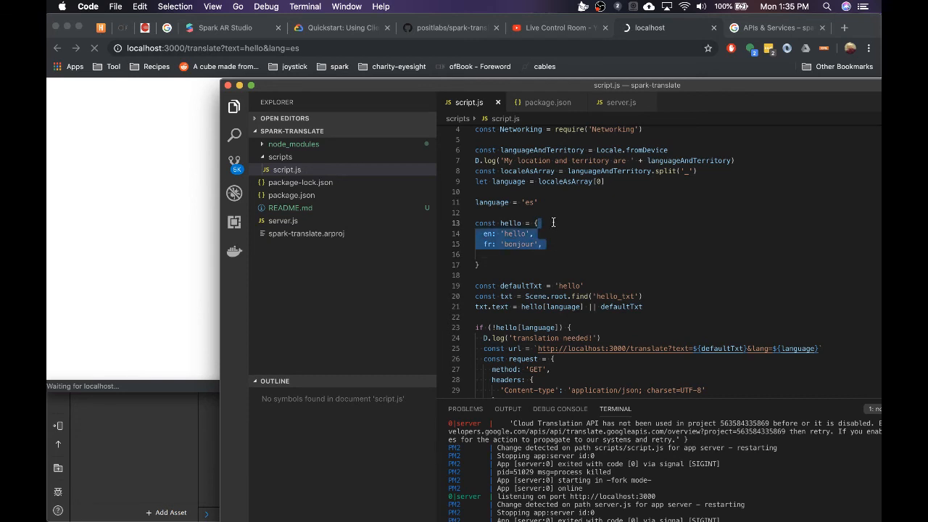
click(510, 254)
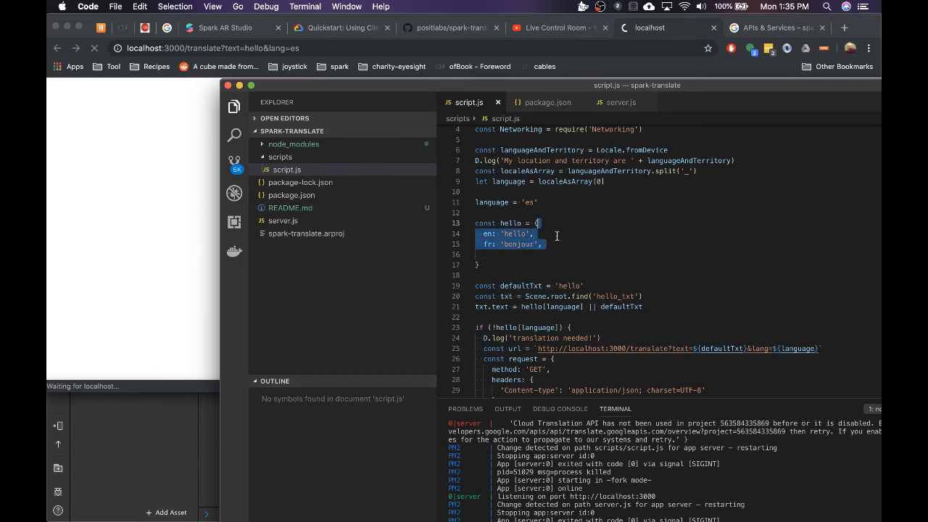
click(476, 255)
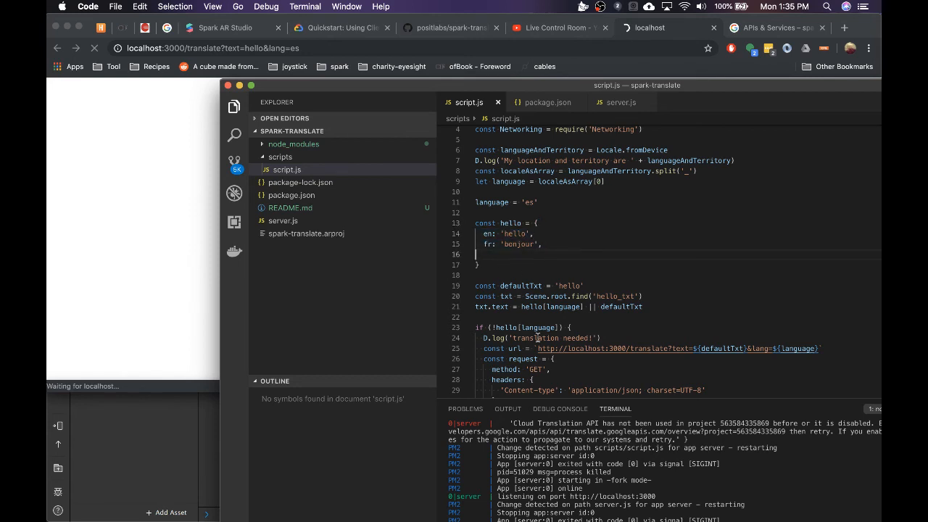
scroll(down, 3)
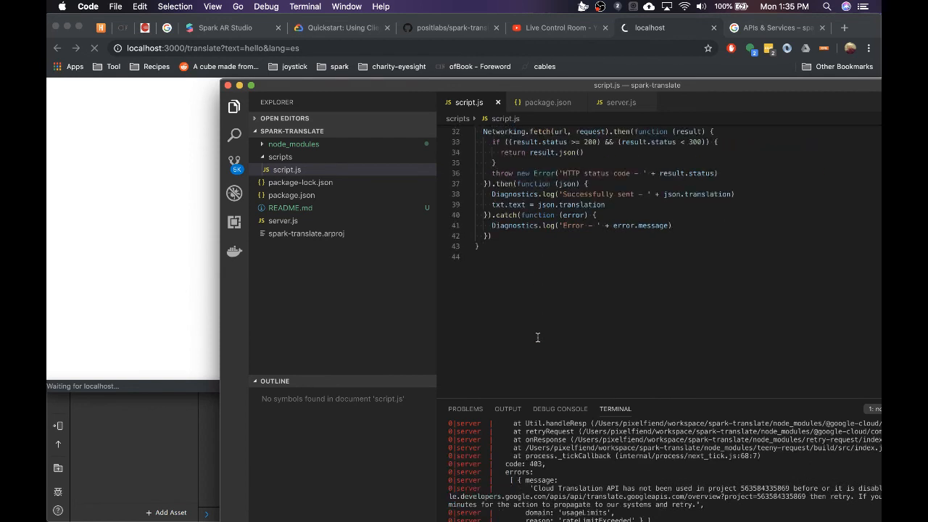
scroll(up, 3)
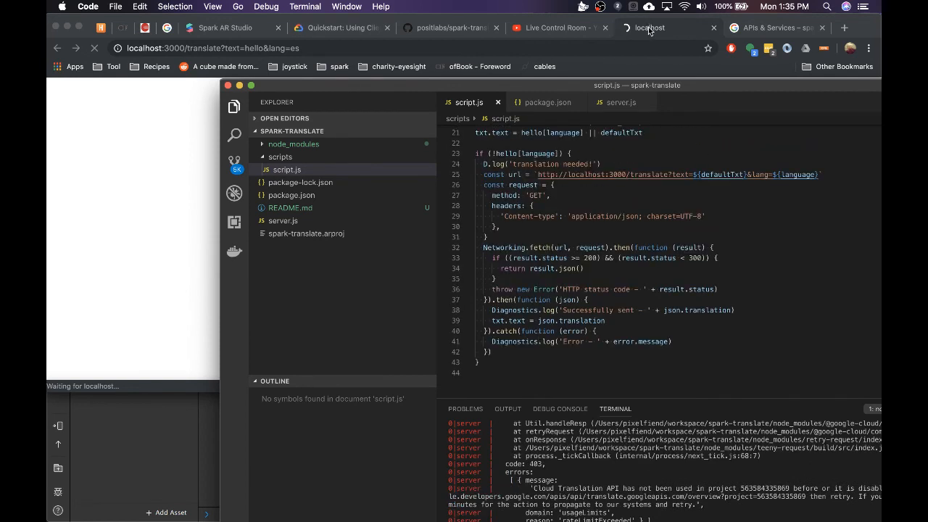
mouse_move(659, 87)
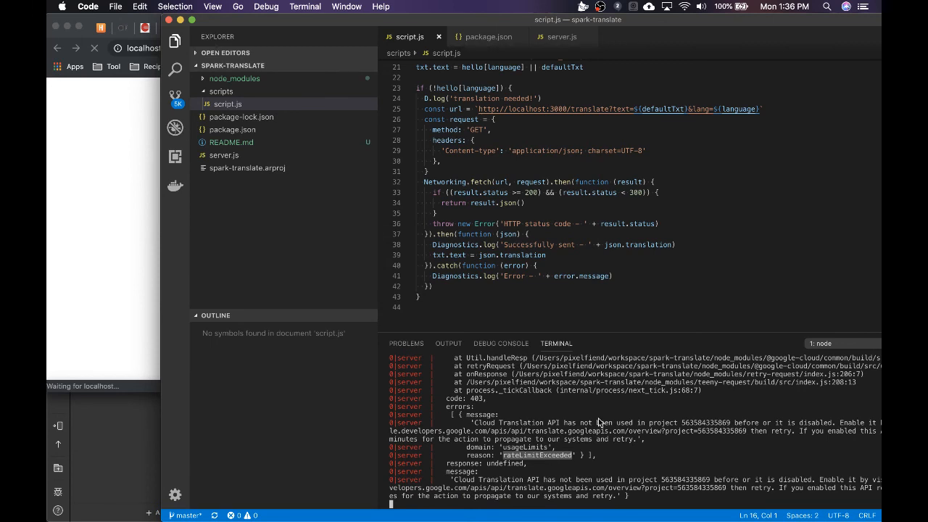
mouse_move(631, 431)
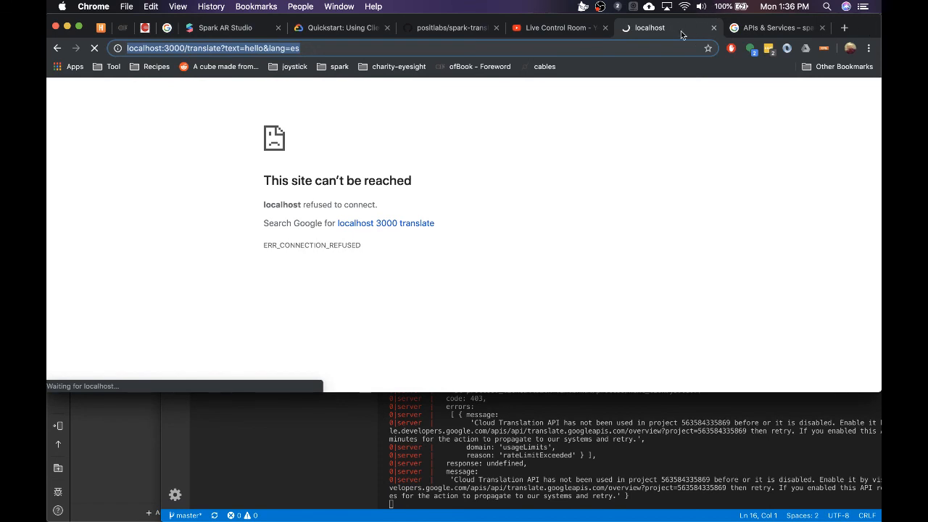
- Bring up the YouTube Studio live control room for the Spark AR Translations stream
click(558, 28)
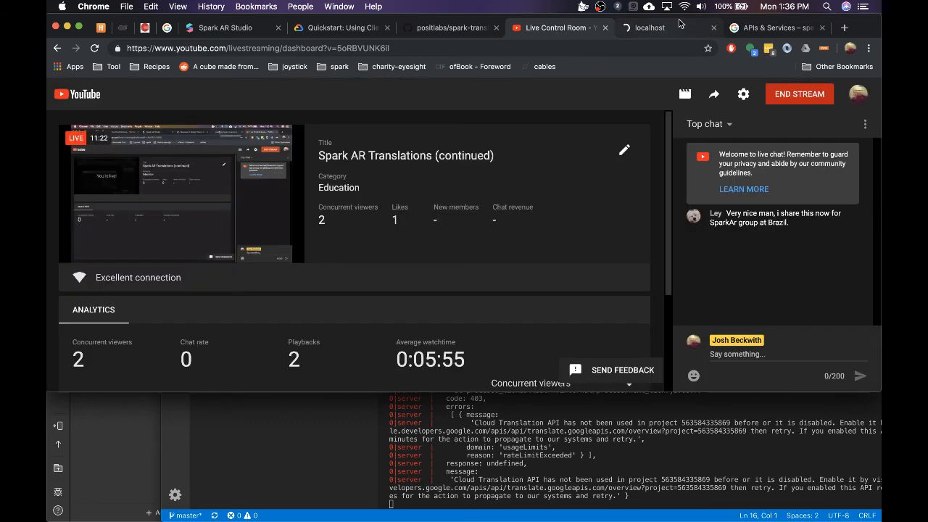
mouse_move(609, 35)
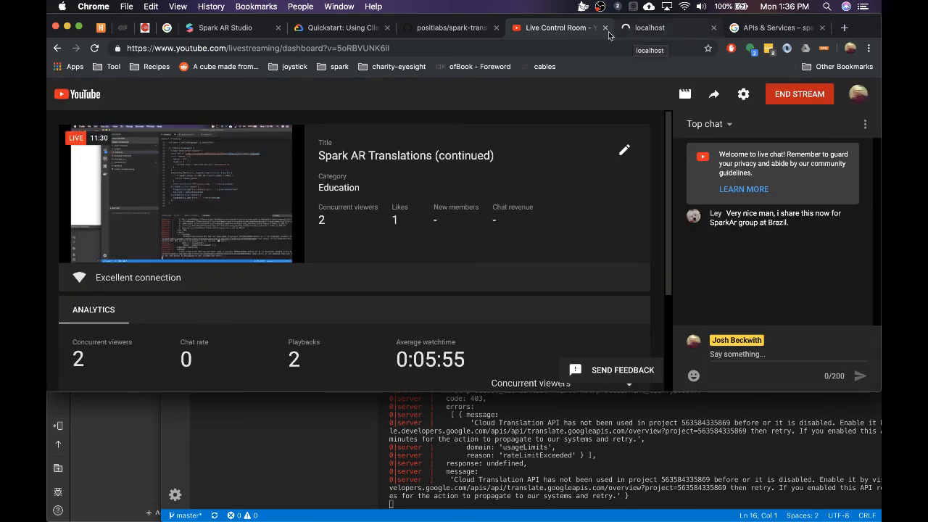
mouse_move(587, 96)
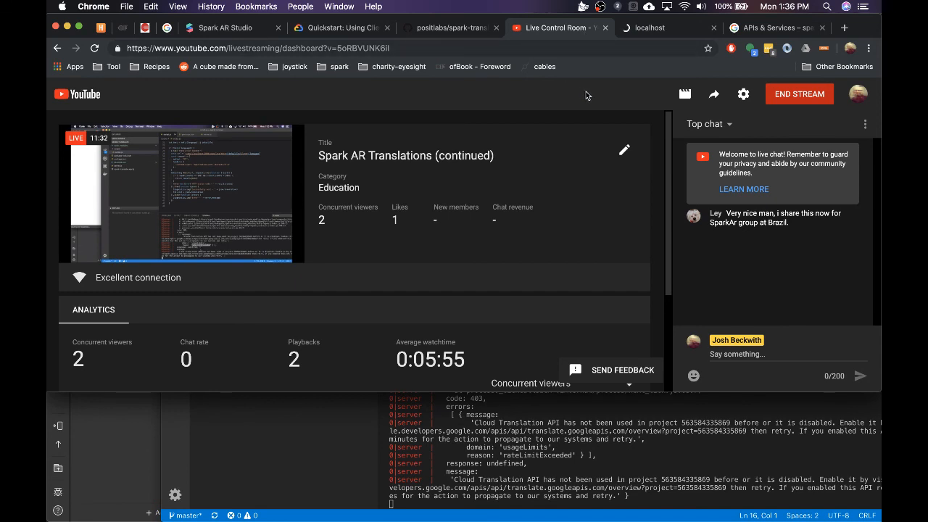
mouse_move(767, 109)
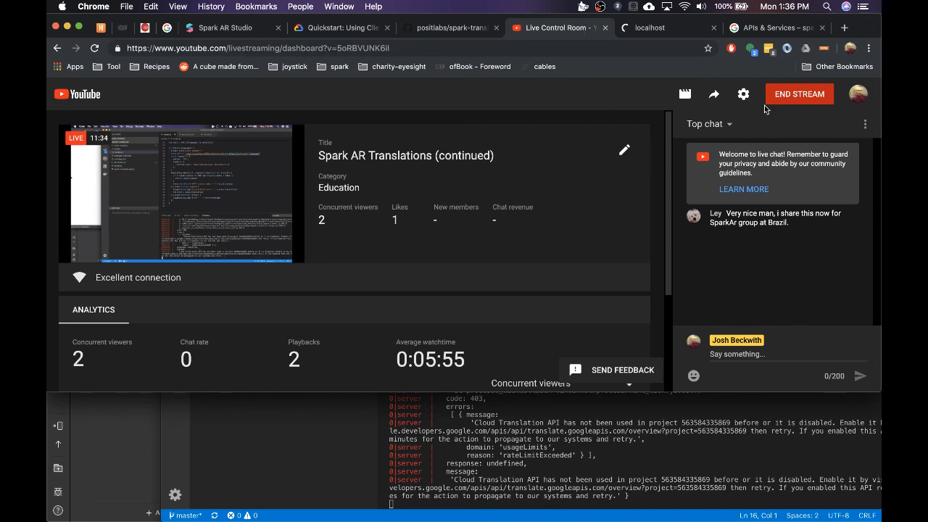